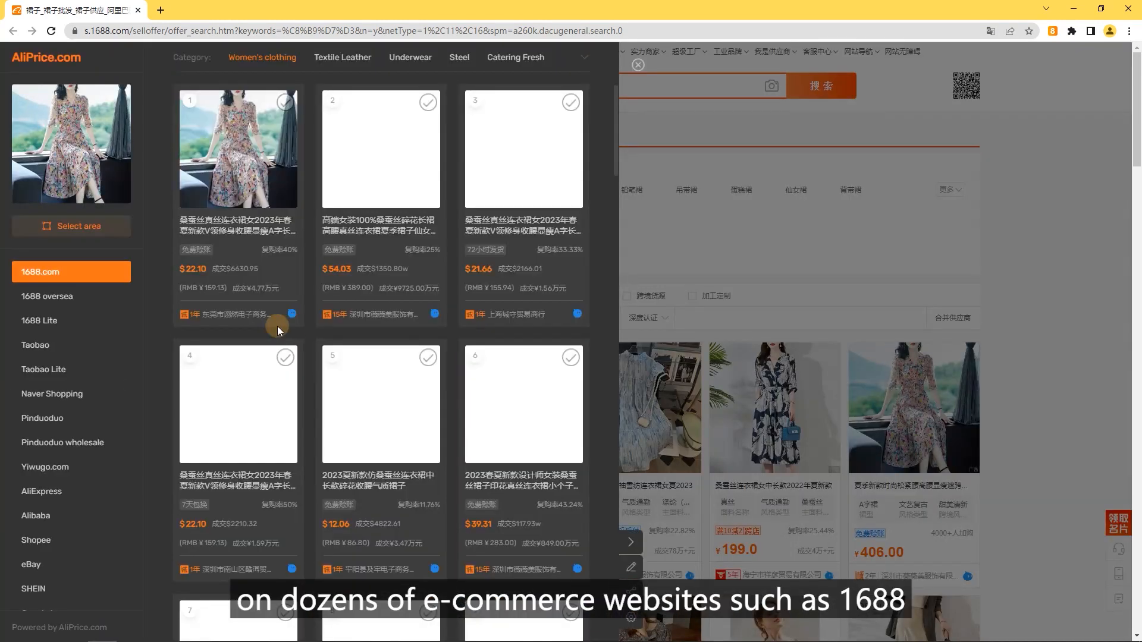
Try the Taobao source, return to 1688.com results, mark four dresses and continue to compare them
{"action": "left_click", "coordinate": [35, 345]}
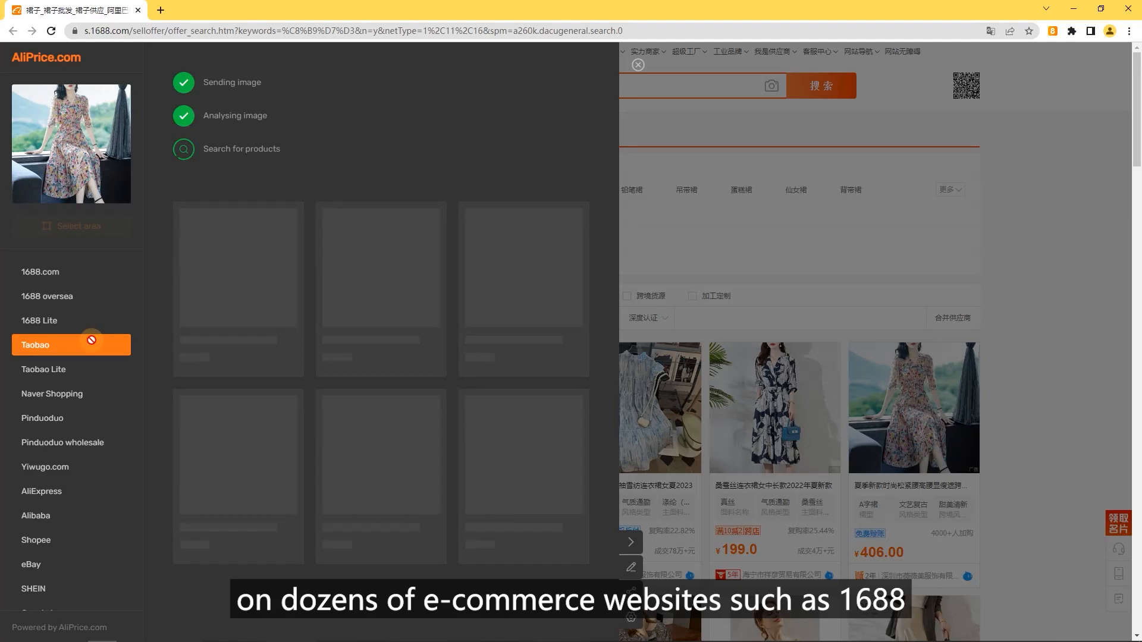
{"action": "left_click", "coordinate": [41, 490]}
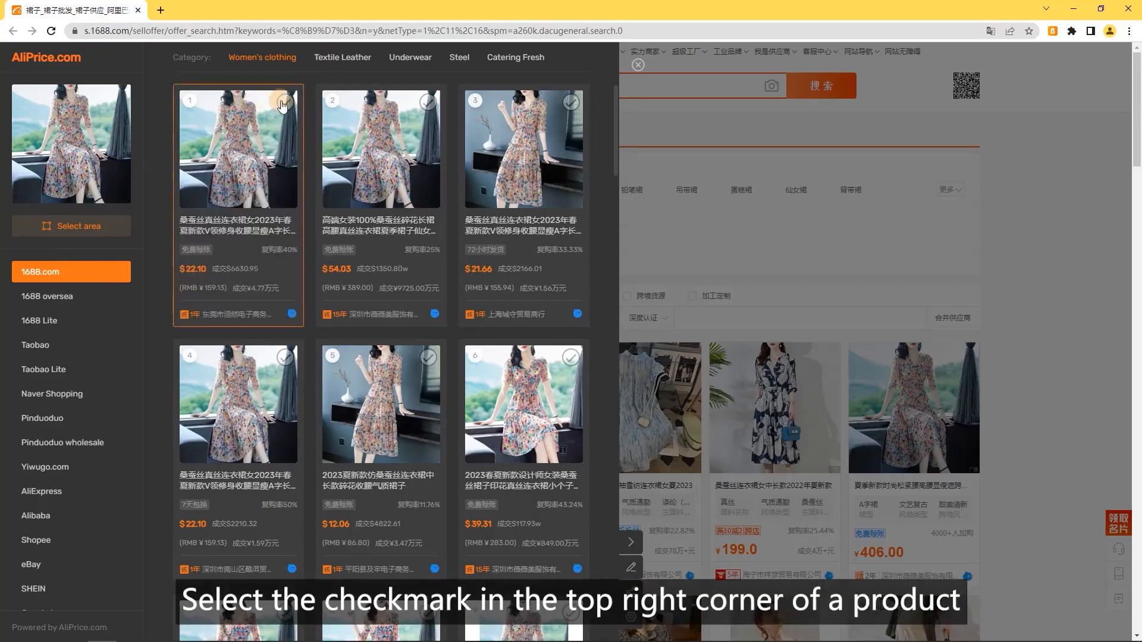
{"action": "left_click", "coordinate": [570, 101]}
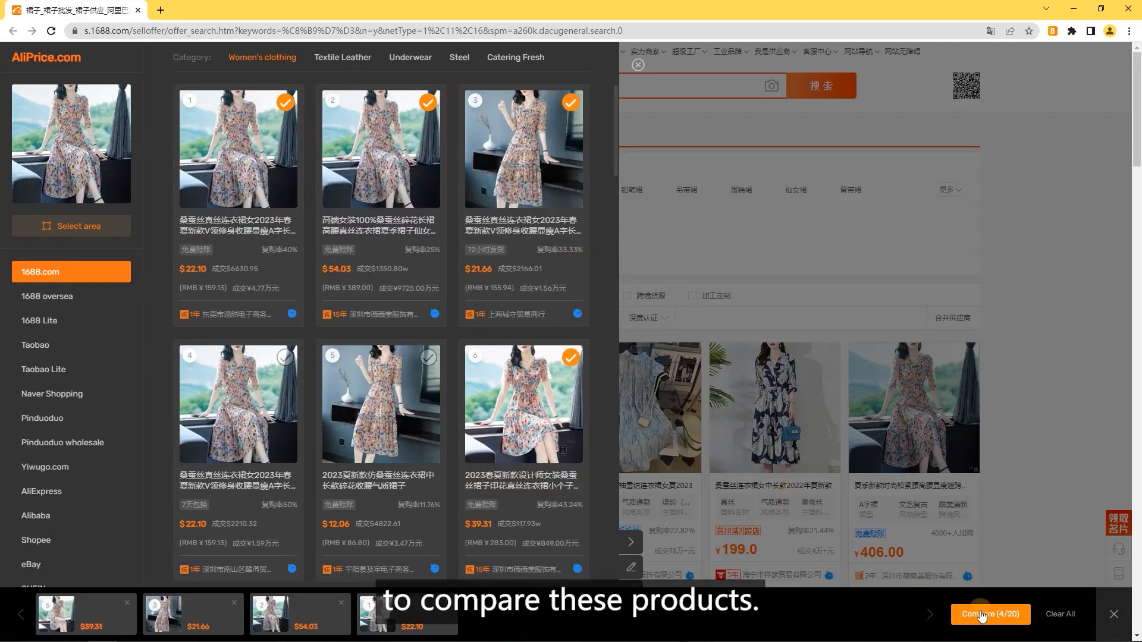
{"action": "left_click", "coordinate": [989, 614]}
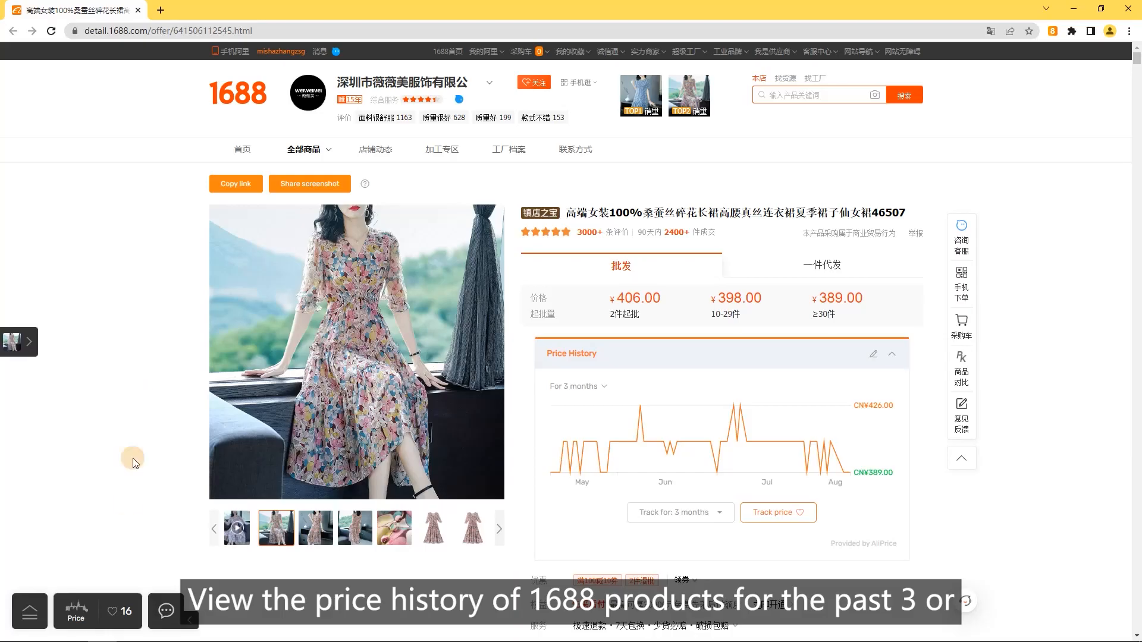
Show the dress's price history for 6 months and start tracking its price
{"action": "left_click", "coordinate": [74, 612]}
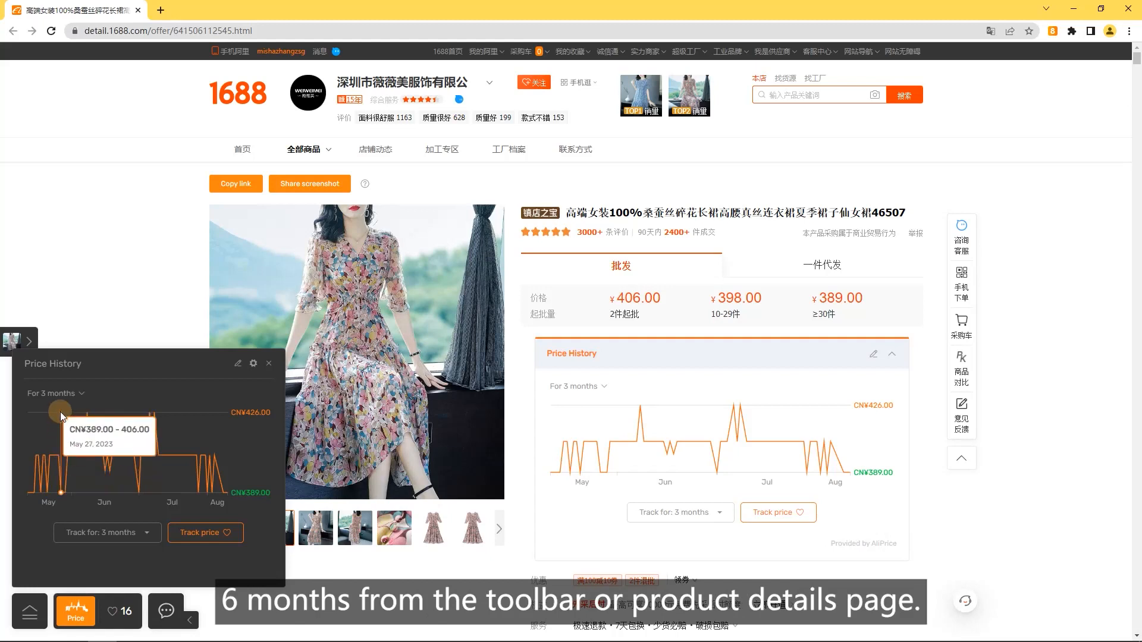
{"action": "left_click", "coordinate": [52, 394]}
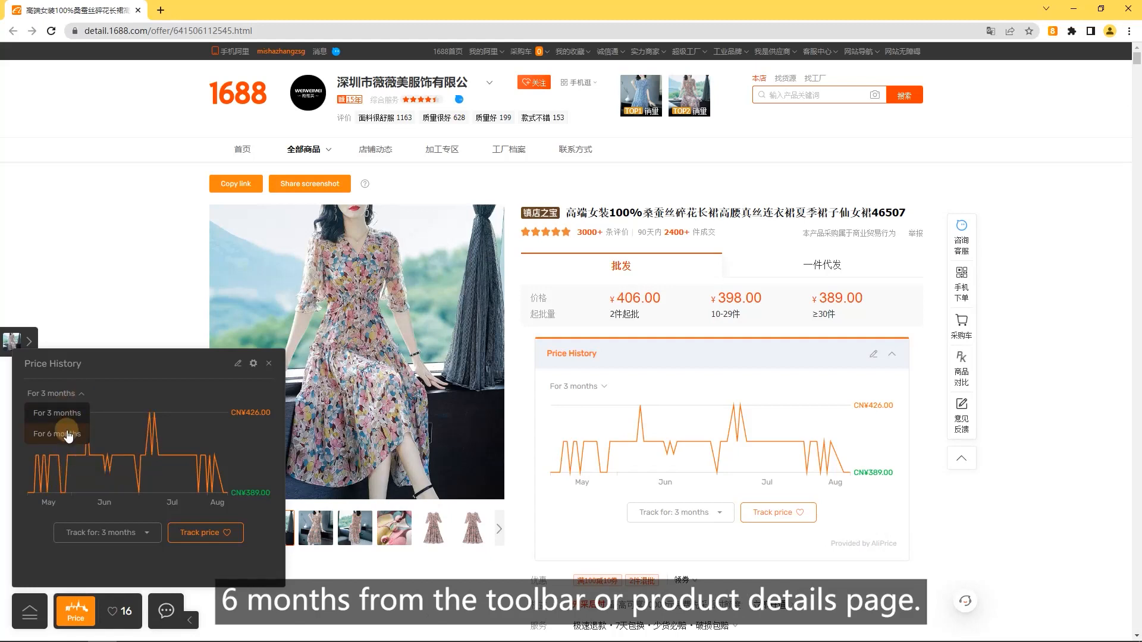
{"action": "left_click", "coordinate": [56, 435]}
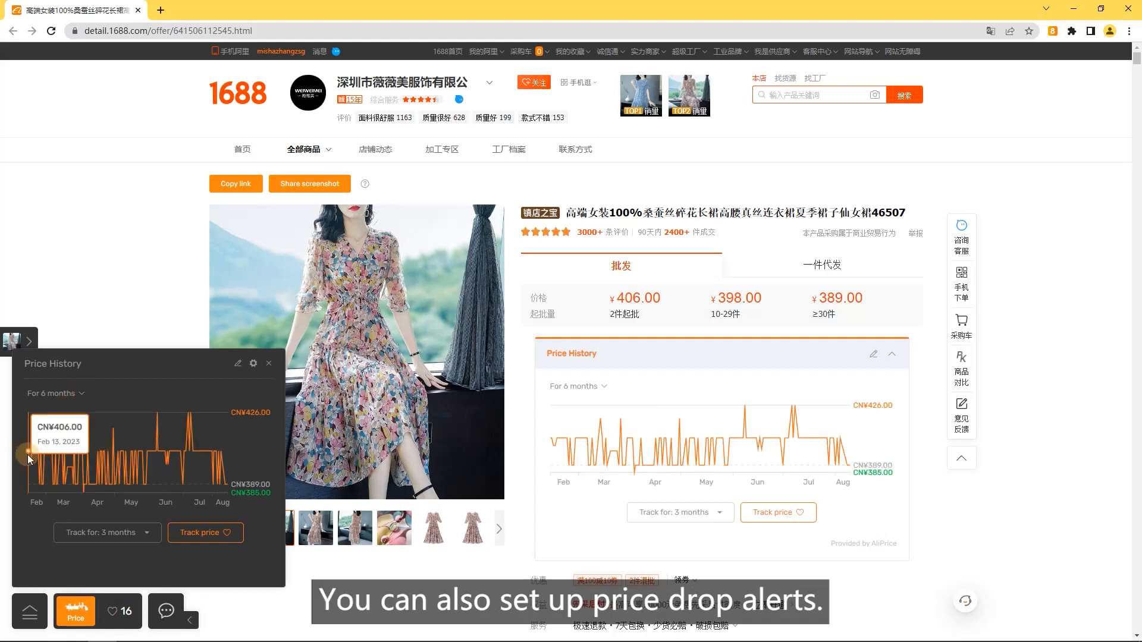
{"action": "left_click", "coordinate": [204, 533]}
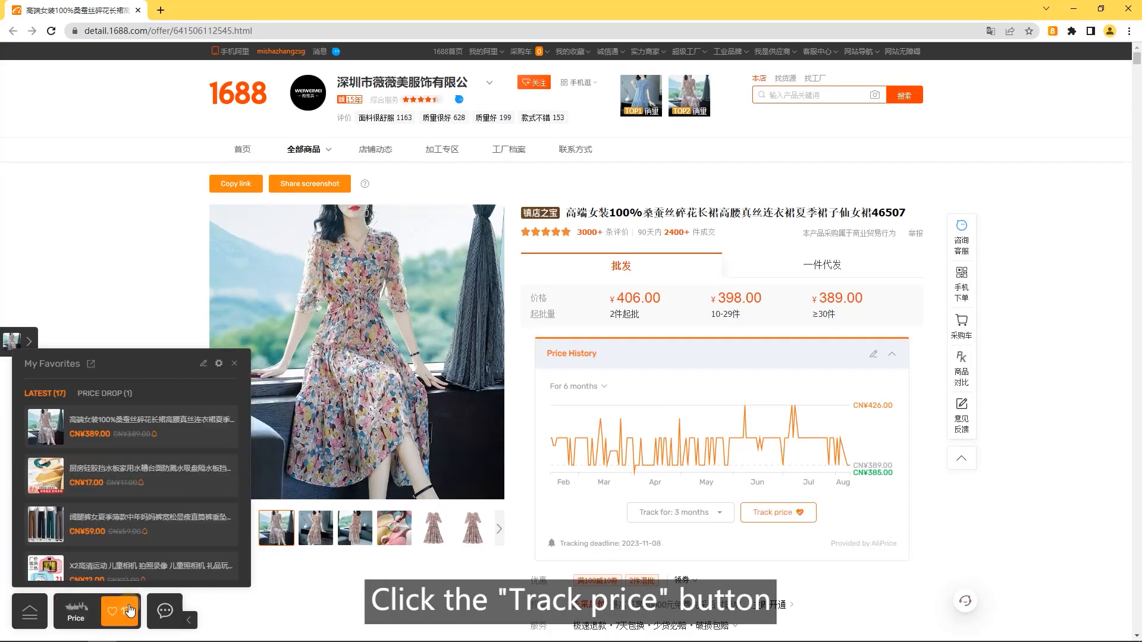
View favourites with price drops, then set this dress's price tracking to 1 year
{"action": "left_click", "coordinate": [123, 612]}
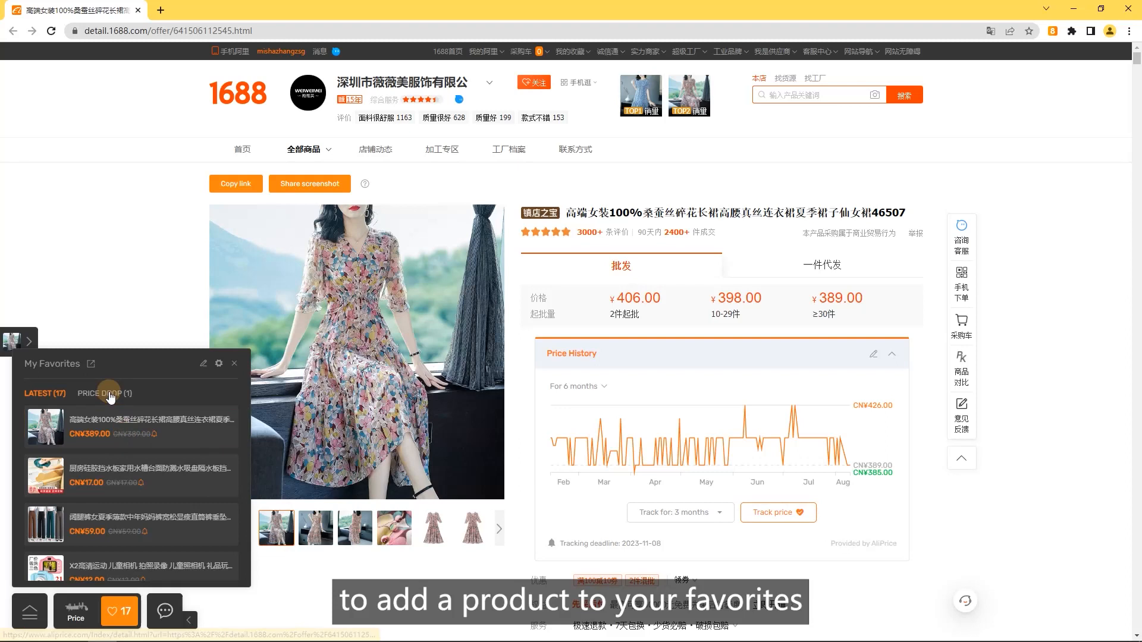
{"action": "left_click", "coordinate": [104, 393]}
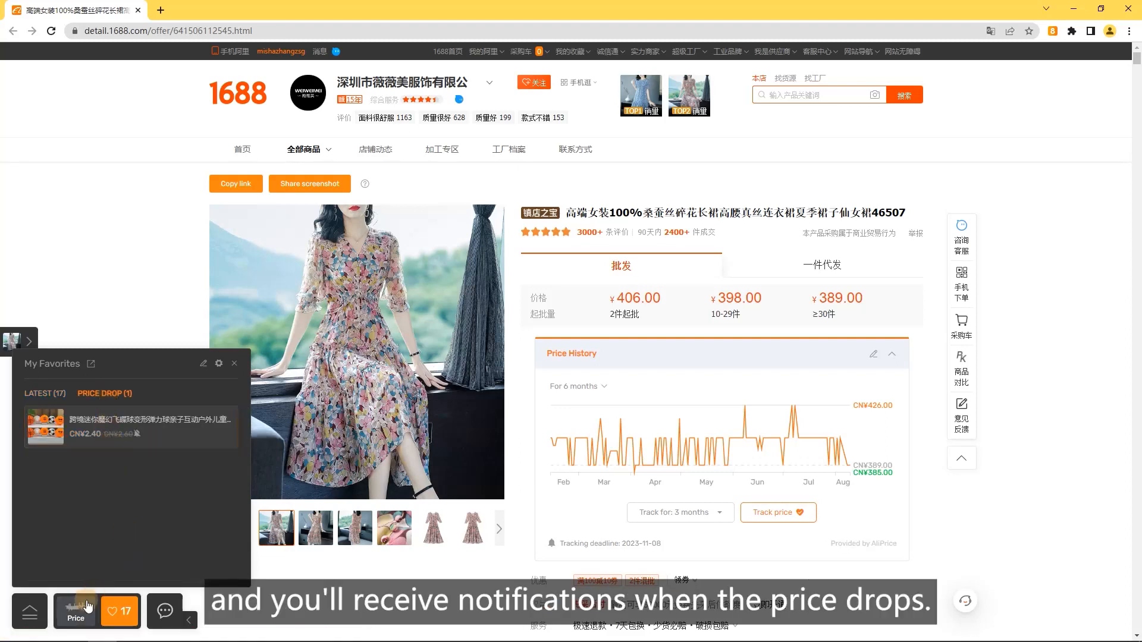
{"action": "left_click", "coordinate": [107, 532]}
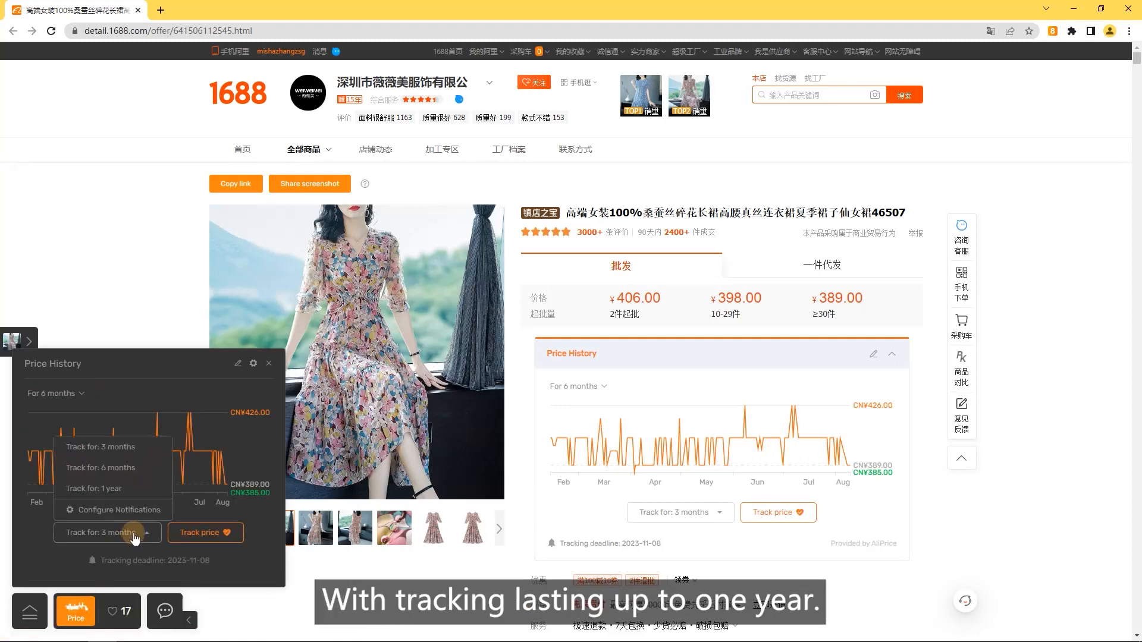
{"action": "left_click", "coordinate": [93, 488]}
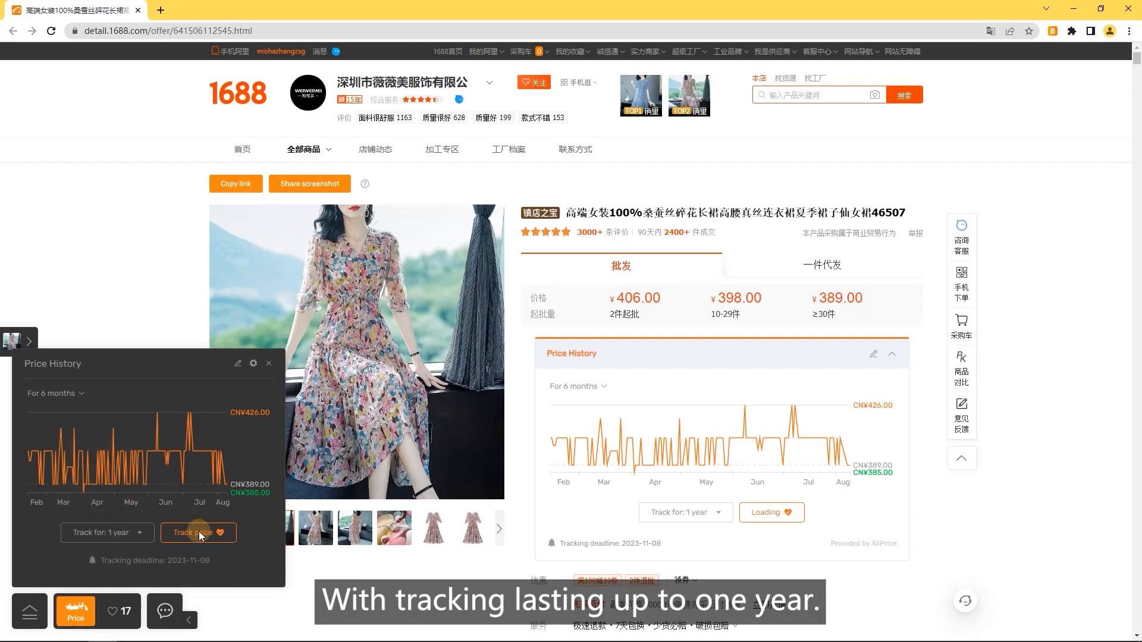
{"action": "left_click", "coordinate": [199, 532]}
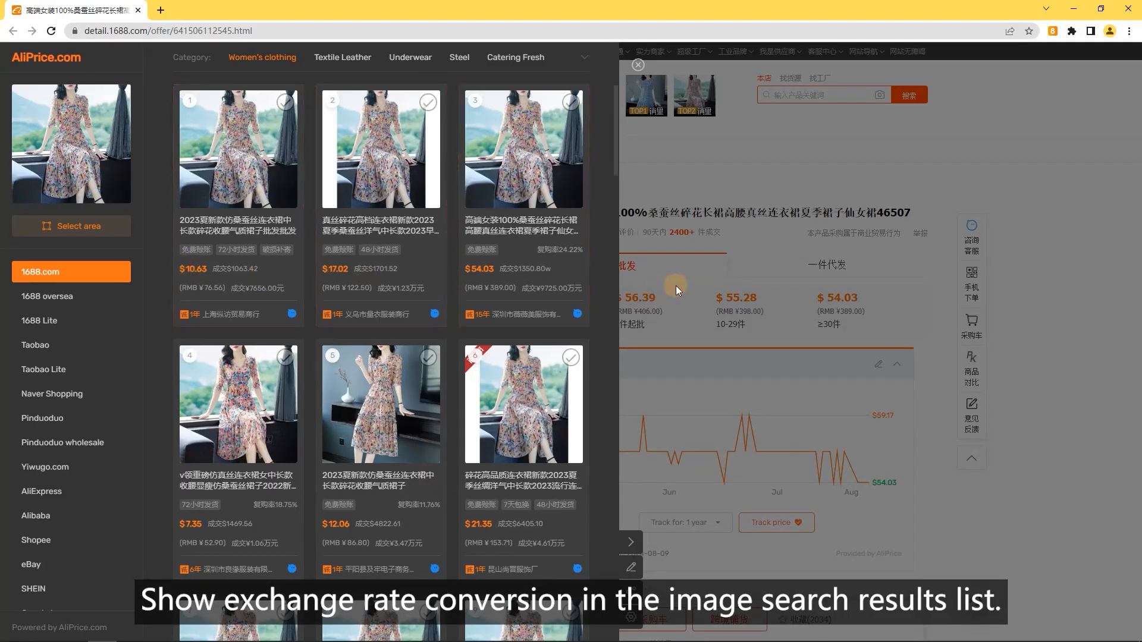
Close the USD image search list and scroll the product page to the 406.00 yuan size price
{"action": "left_click", "coordinate": [637, 65]}
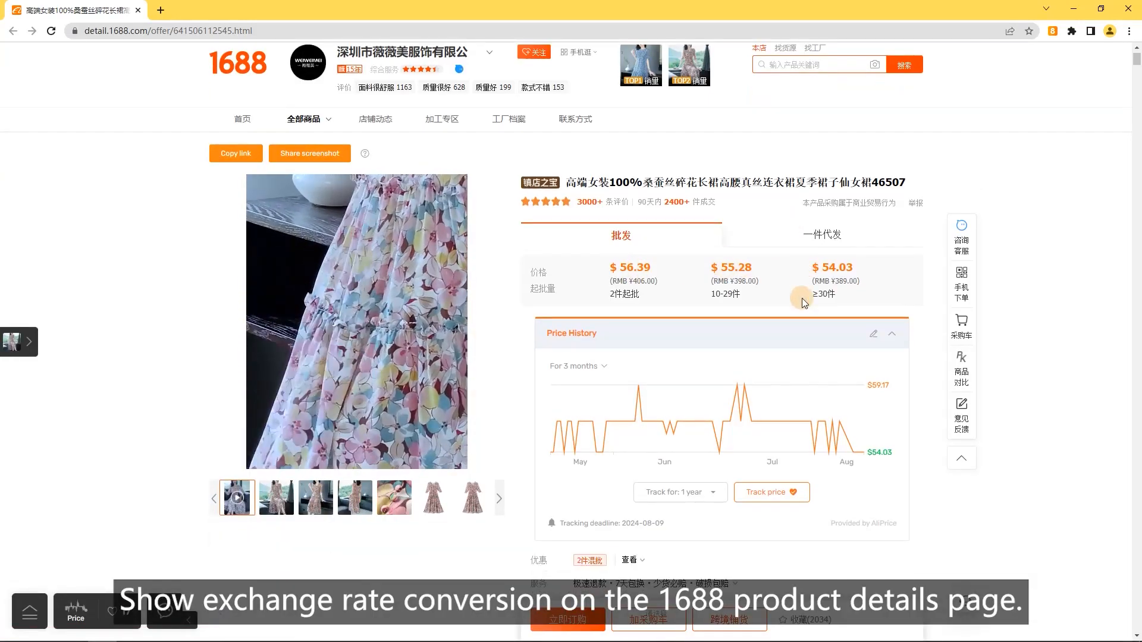
{"action": "scroll", "scroll_direction": "down", "scroll_amount": 3}
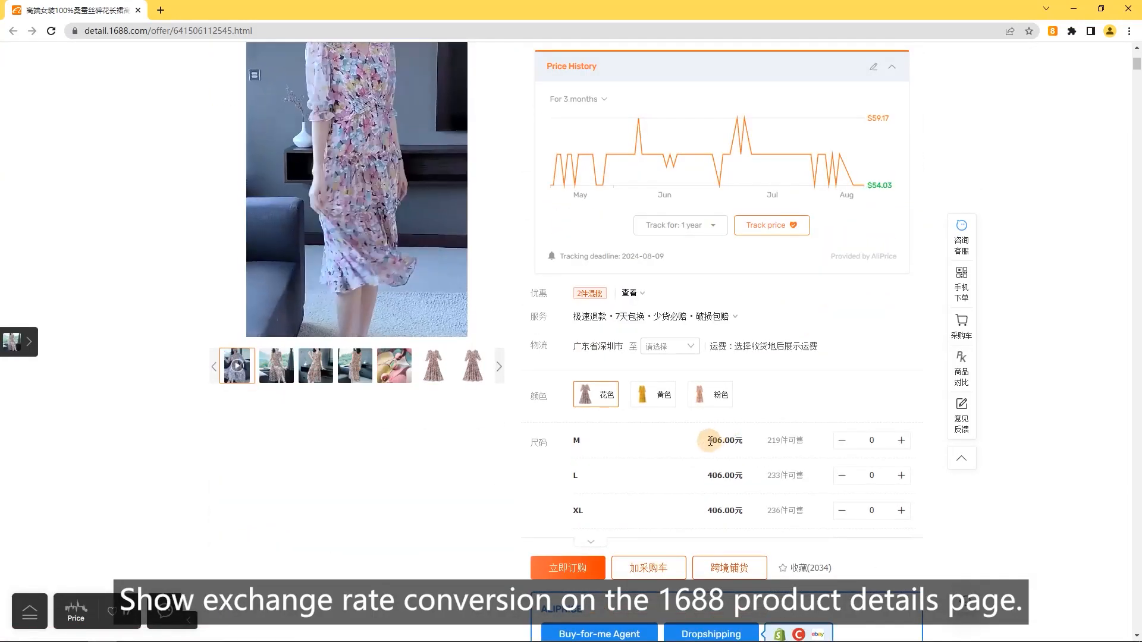
{"action": "mouse_move", "coordinate": [723, 440]}
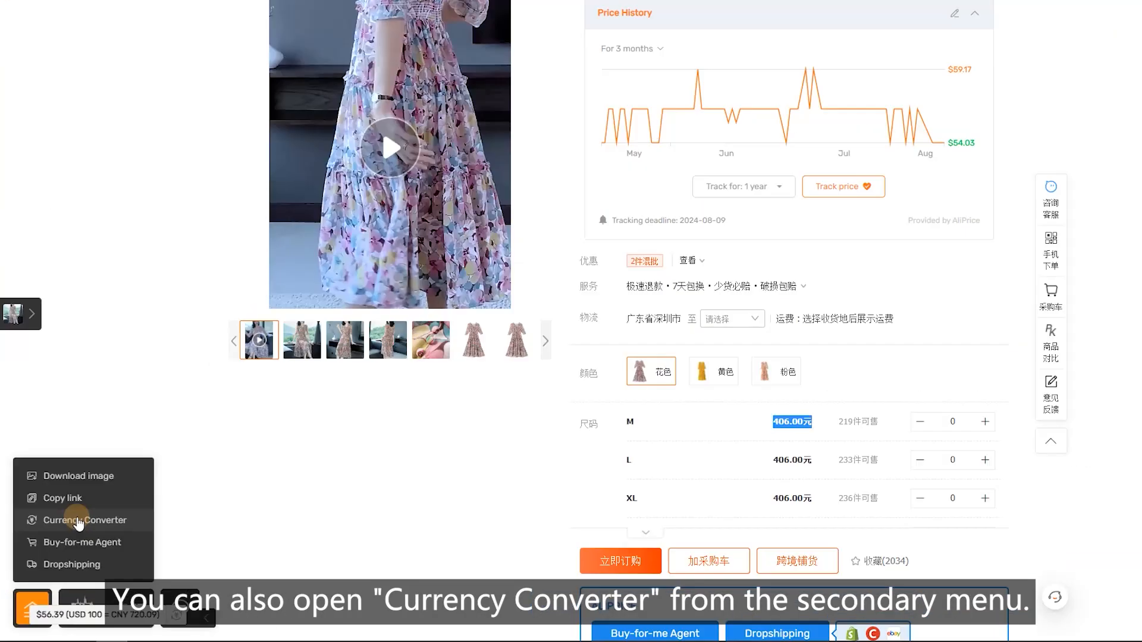
Use the Currency Converter to convert 1000 CNY yuan into US dollars
{"action": "left_click", "coordinate": [85, 520]}
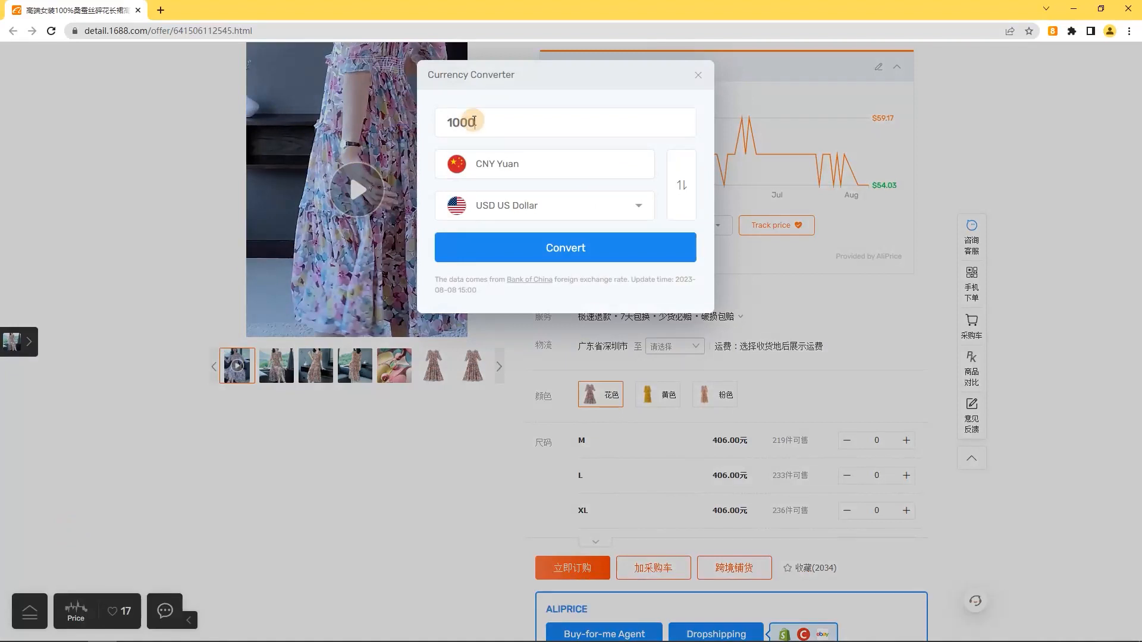
{"action": "left_click", "coordinate": [565, 247]}
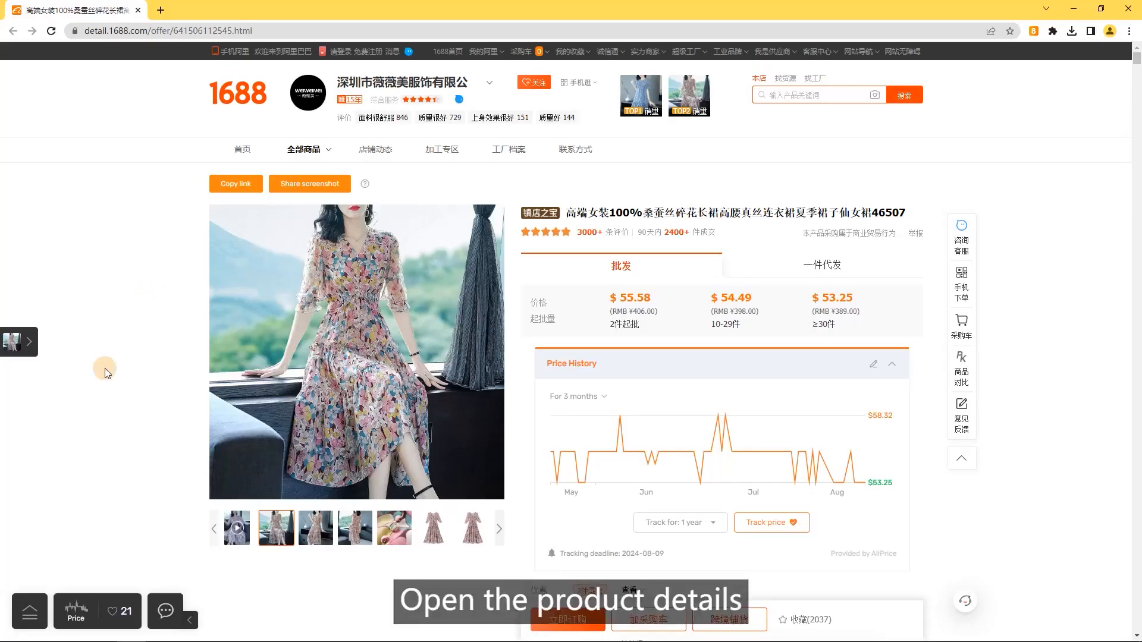
Download all 35 images and the video of the dress via the secondary menu's Download image tool
{"action": "left_click", "coordinate": [30, 610]}
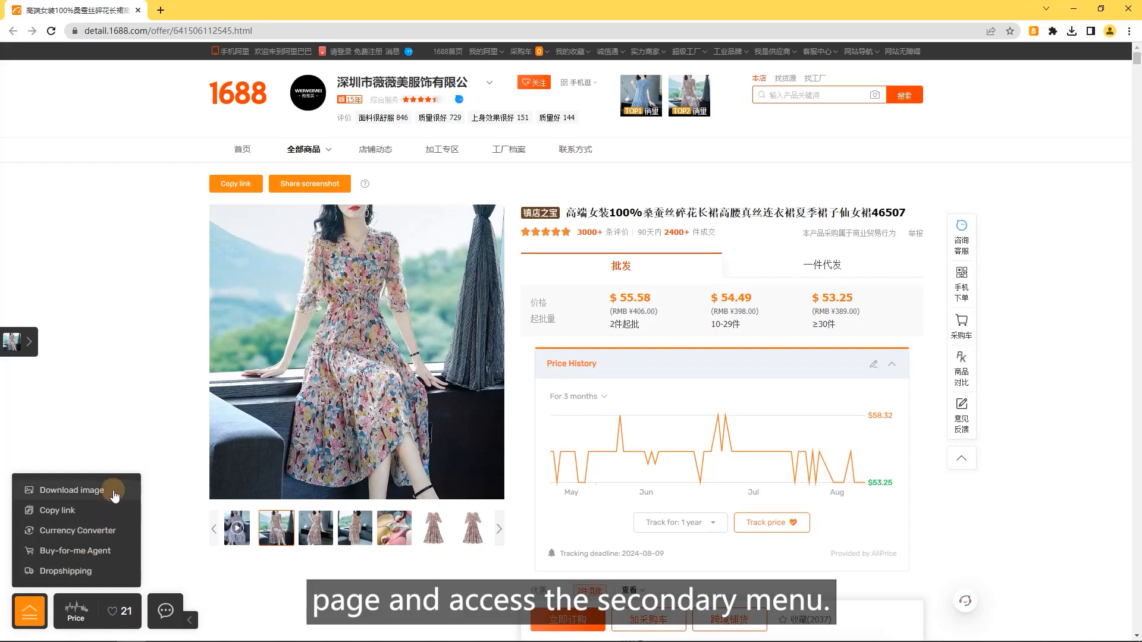
{"action": "left_click", "coordinate": [72, 490]}
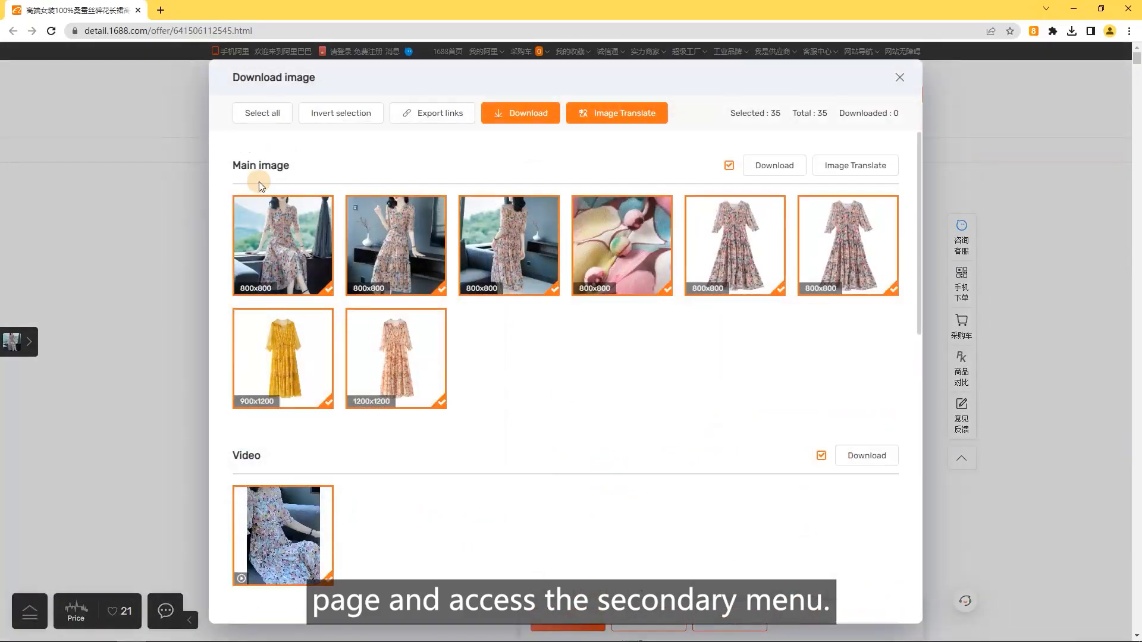
{"action": "scroll", "scroll_direction": "down", "scroll_amount": 3}
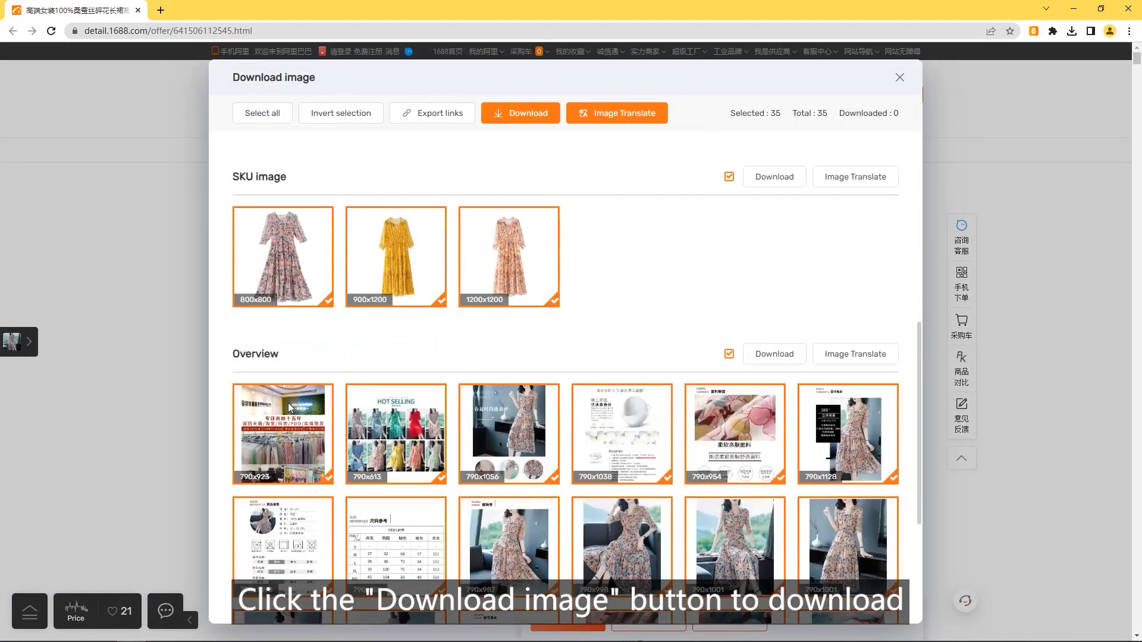
{"action": "left_click", "coordinate": [520, 113]}
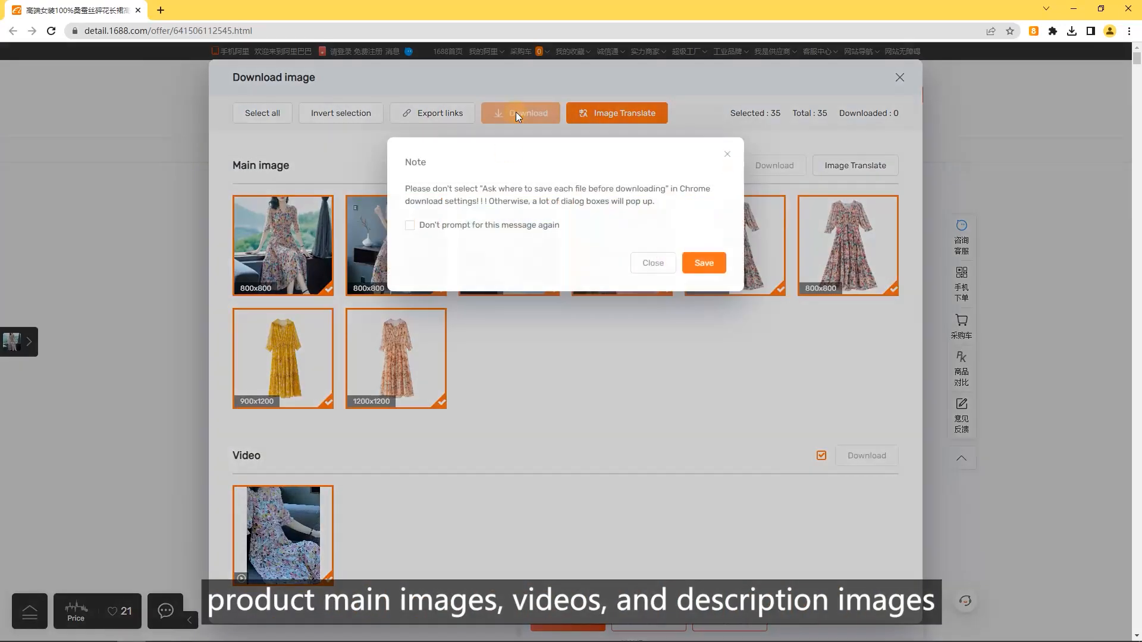
{"action": "left_click", "coordinate": [702, 263]}
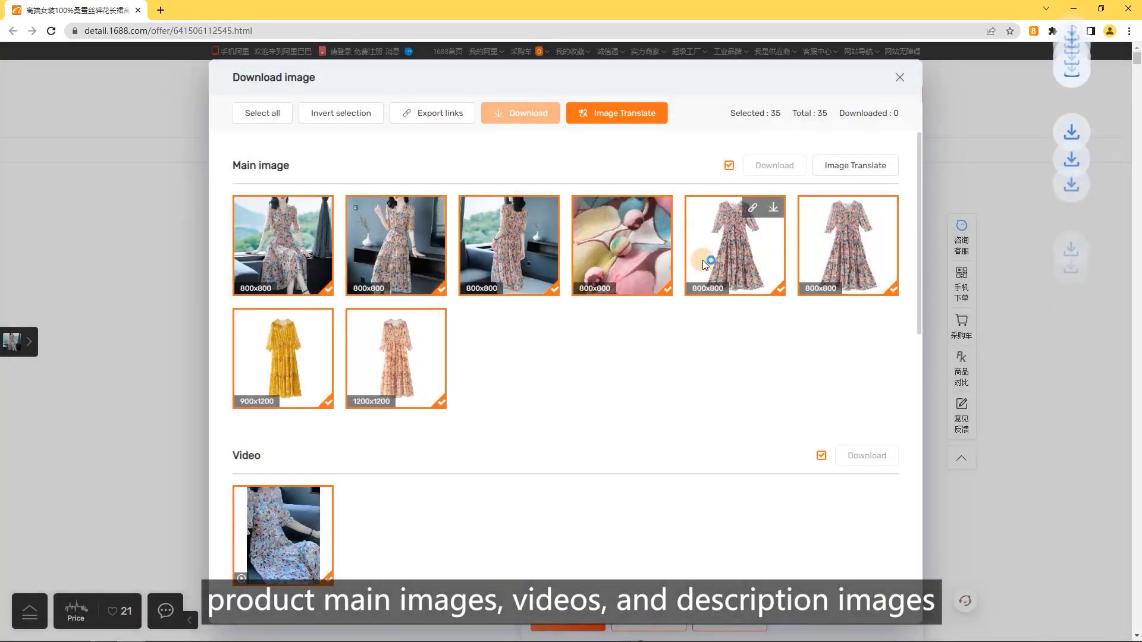
{"action": "left_click", "coordinate": [520, 113]}
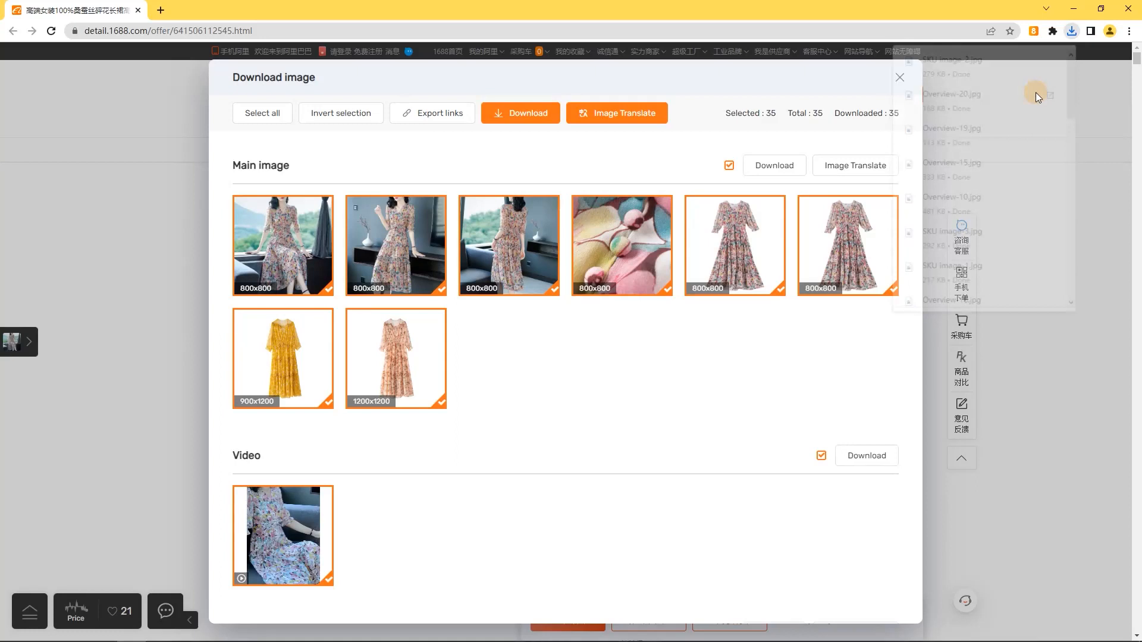
{"action": "left_click", "coordinate": [431, 113]}
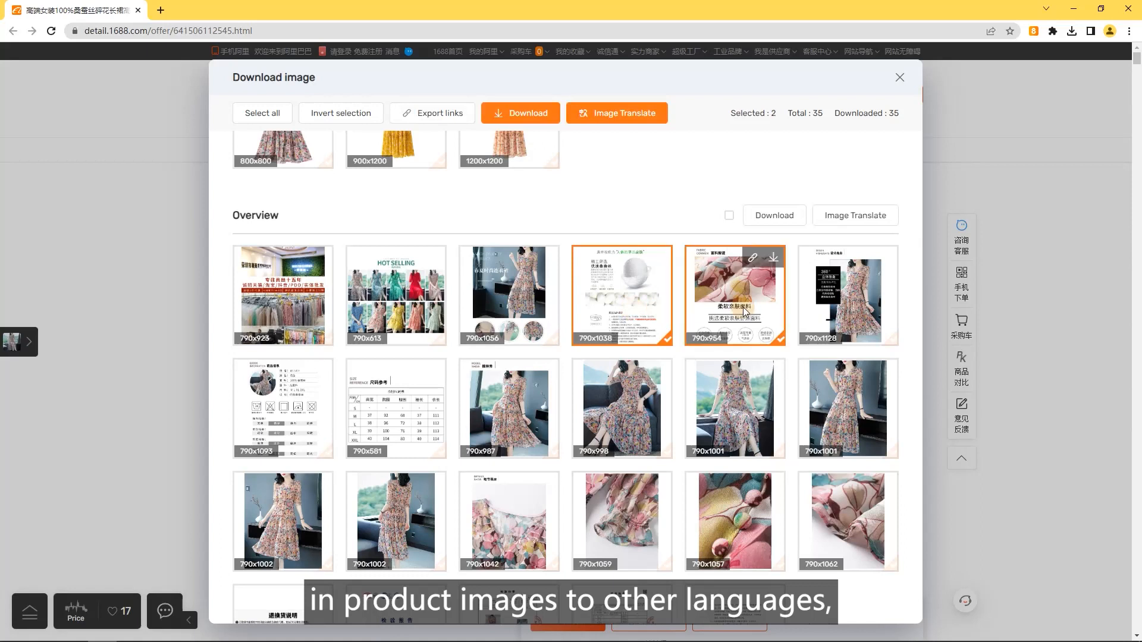
Start translating both uploaded images into English and edit a text layer of image 2
{"action": "left_click", "coordinate": [616, 113]}
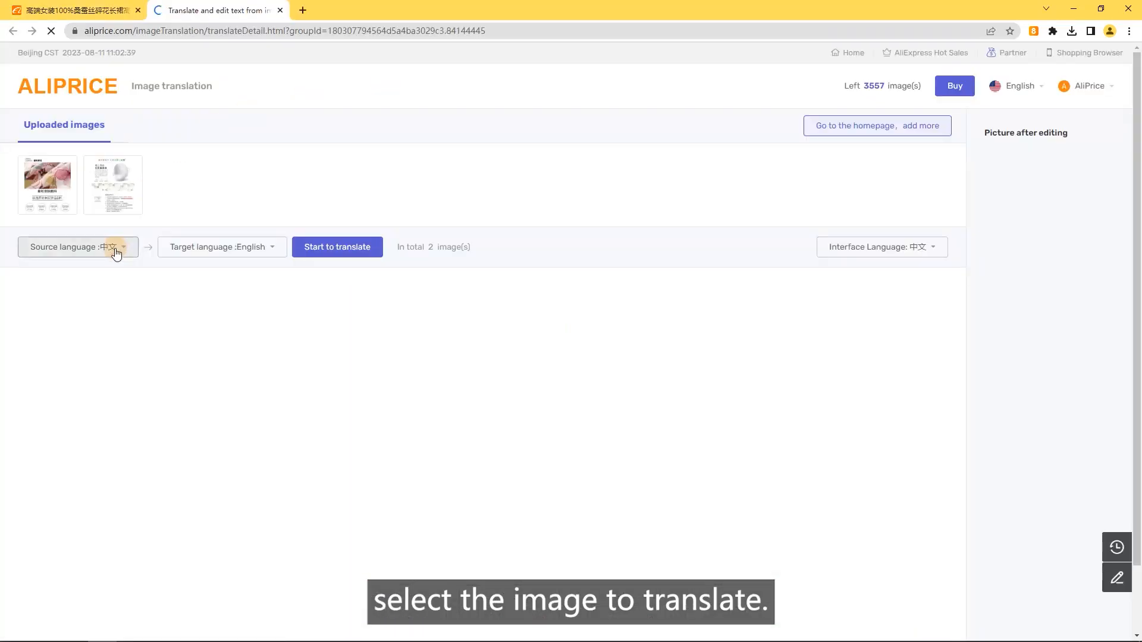
{"action": "left_click", "coordinate": [337, 247]}
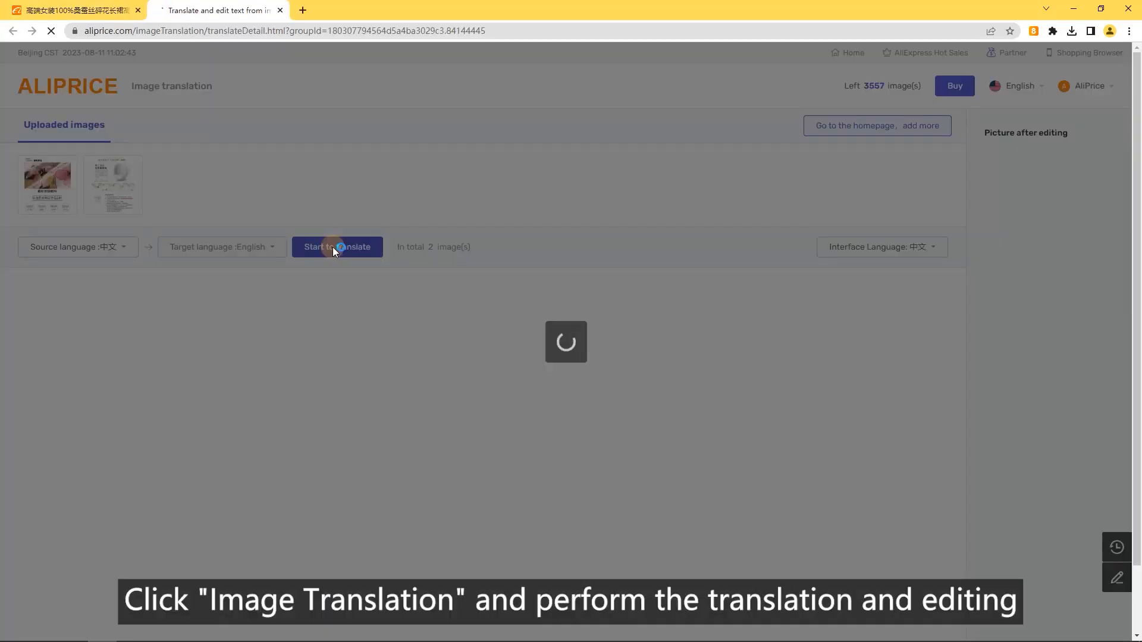
{"action": "left_click", "coordinate": [337, 247]}
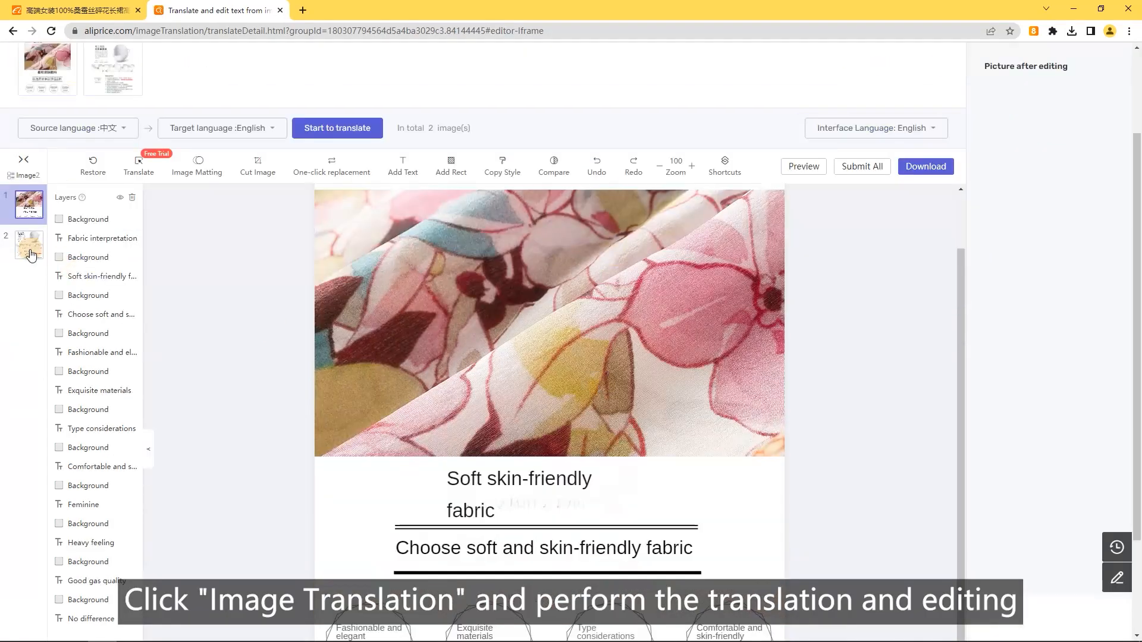
{"action": "left_click", "coordinate": [28, 246]}
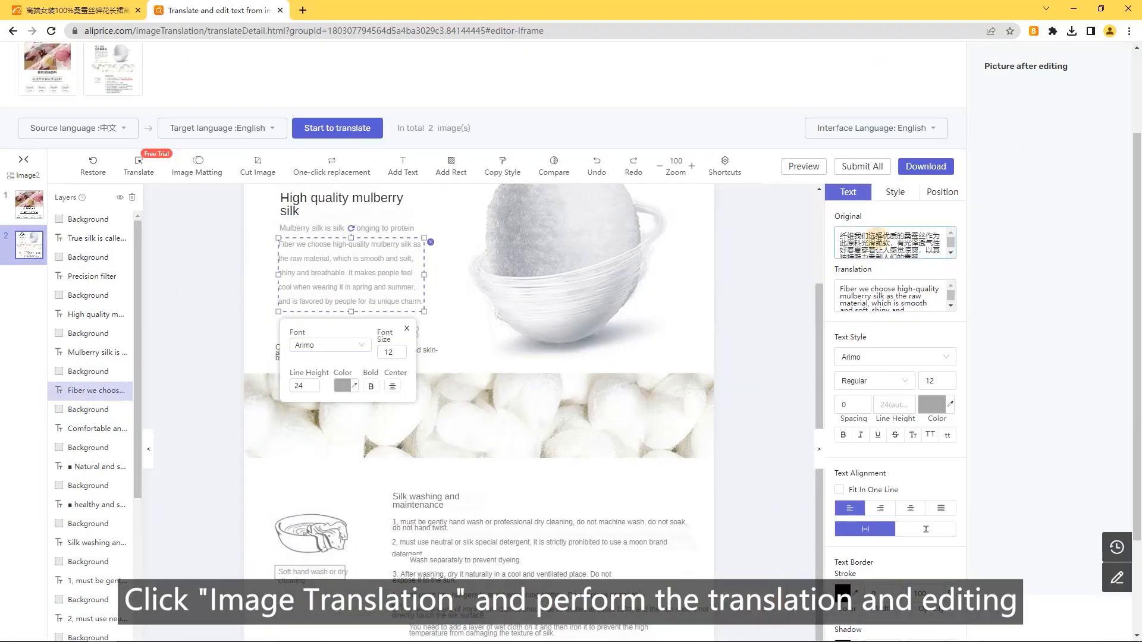
Submit all edited images and batch-download the translated pictures
{"action": "scroll", "scroll_direction": "down", "scroll_amount": 3}
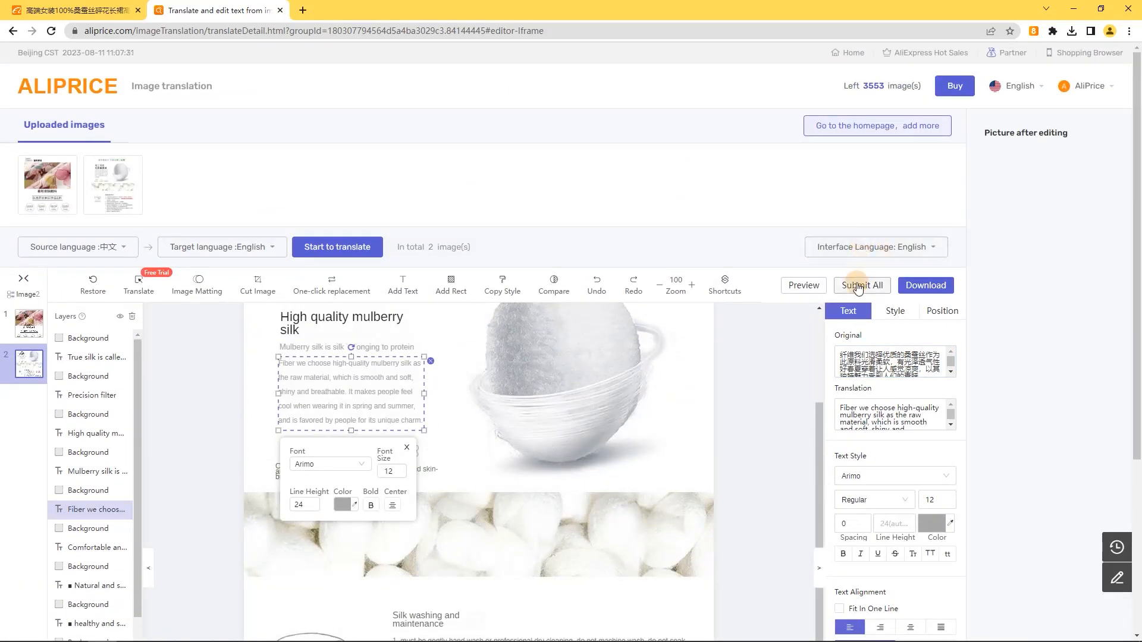
{"action": "left_click", "coordinate": [862, 285]}
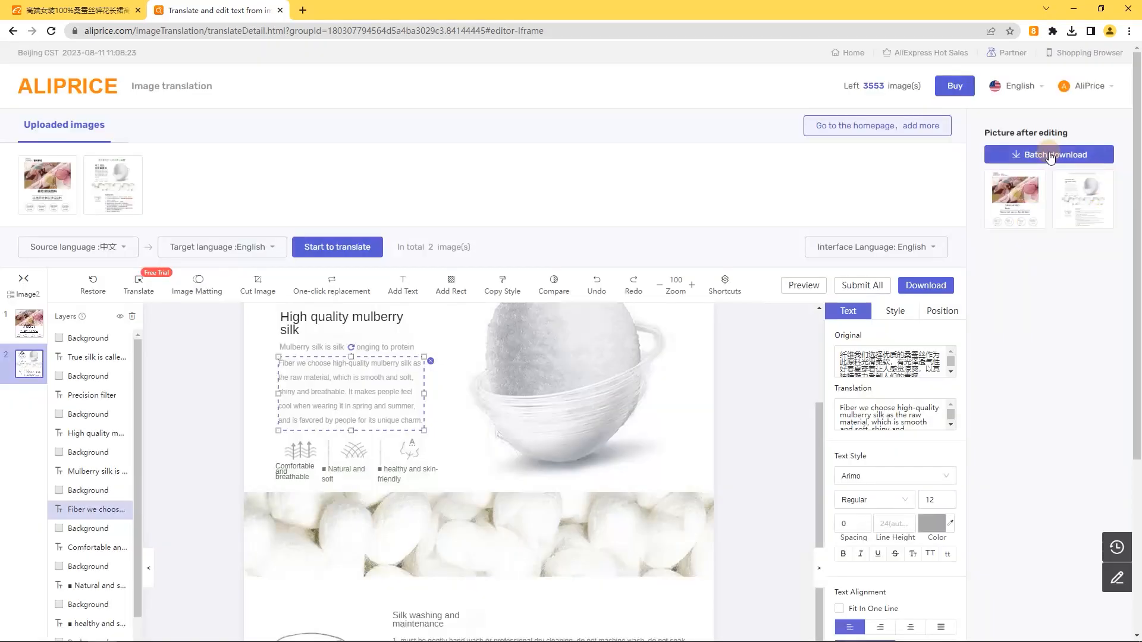
{"action": "left_click", "coordinate": [72, 10]}
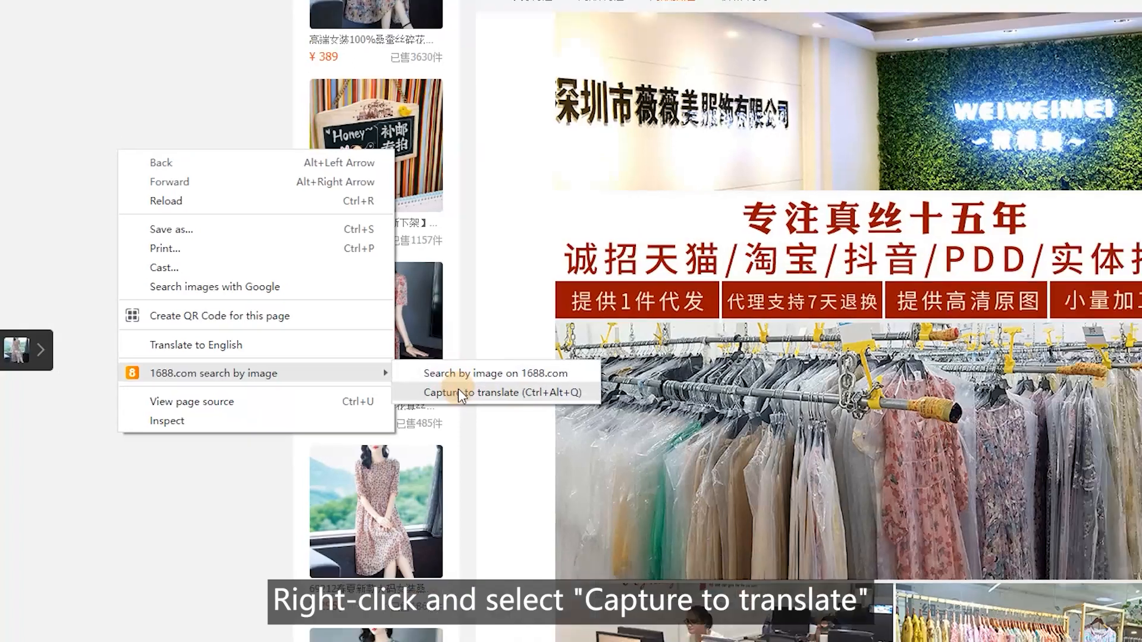
Capture the description banner and translate its Chinese text into English
{"action": "left_click", "coordinate": [501, 393]}
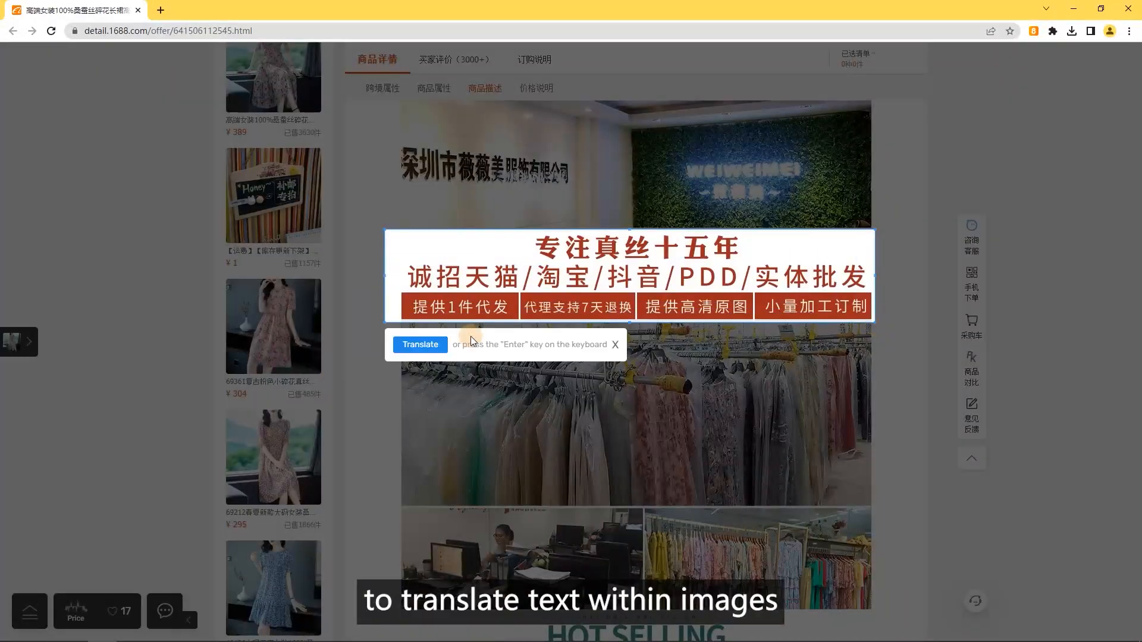
{"action": "left_click", "coordinate": [419, 344]}
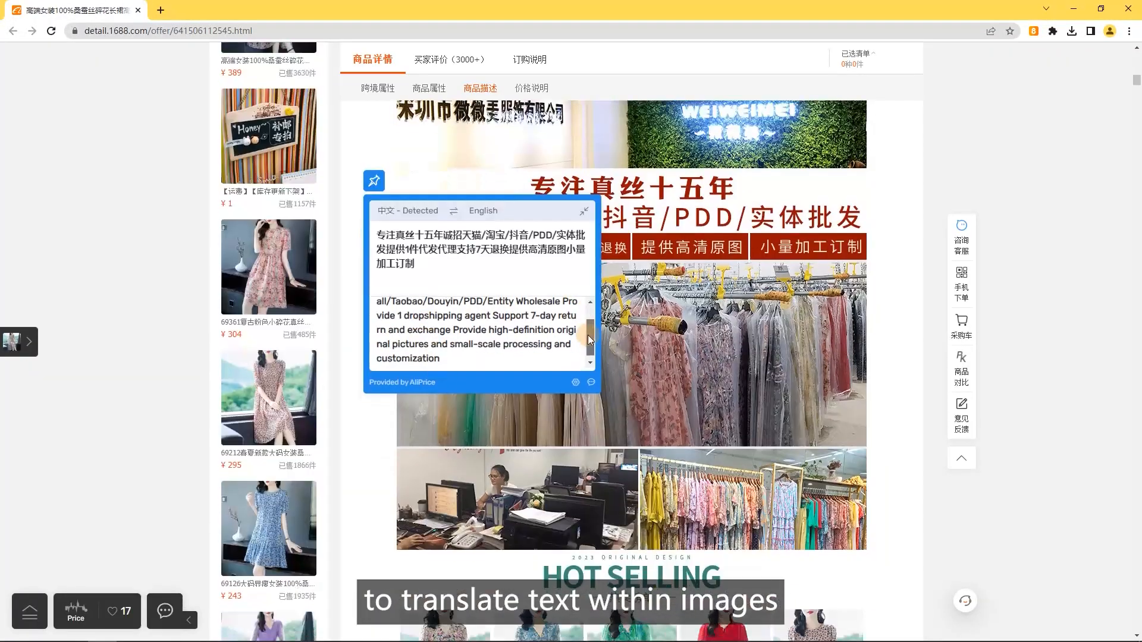
{"action": "left_click", "coordinate": [483, 211]}
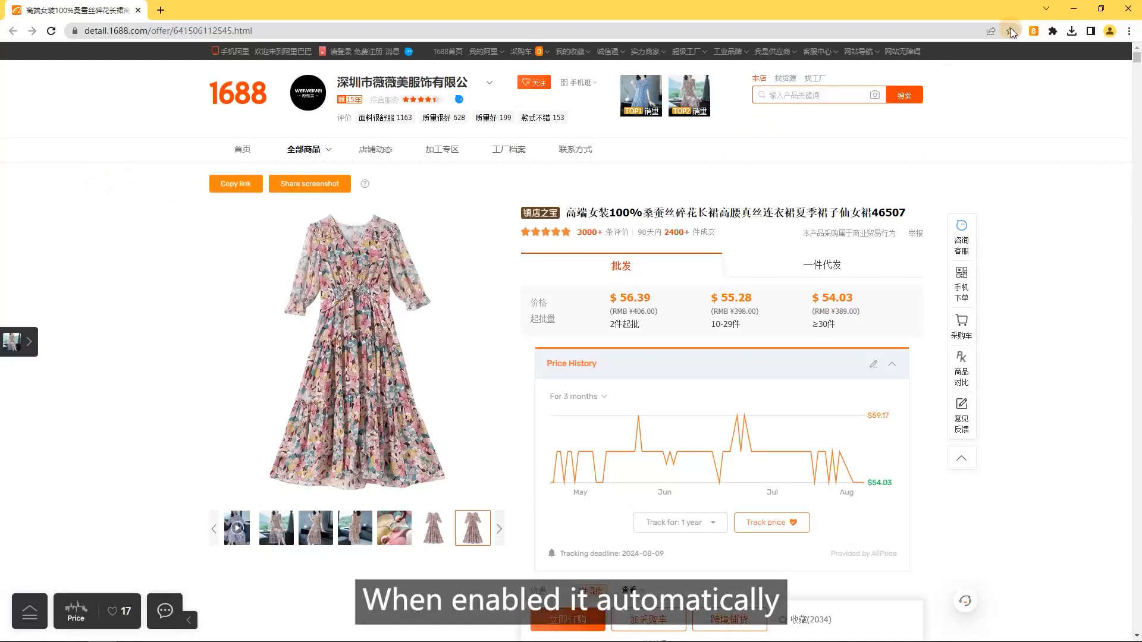
Bring up the AliPrice assistant panel and enter 'dre' in the translate-and-search box
{"action": "left_click", "coordinate": [1012, 30]}
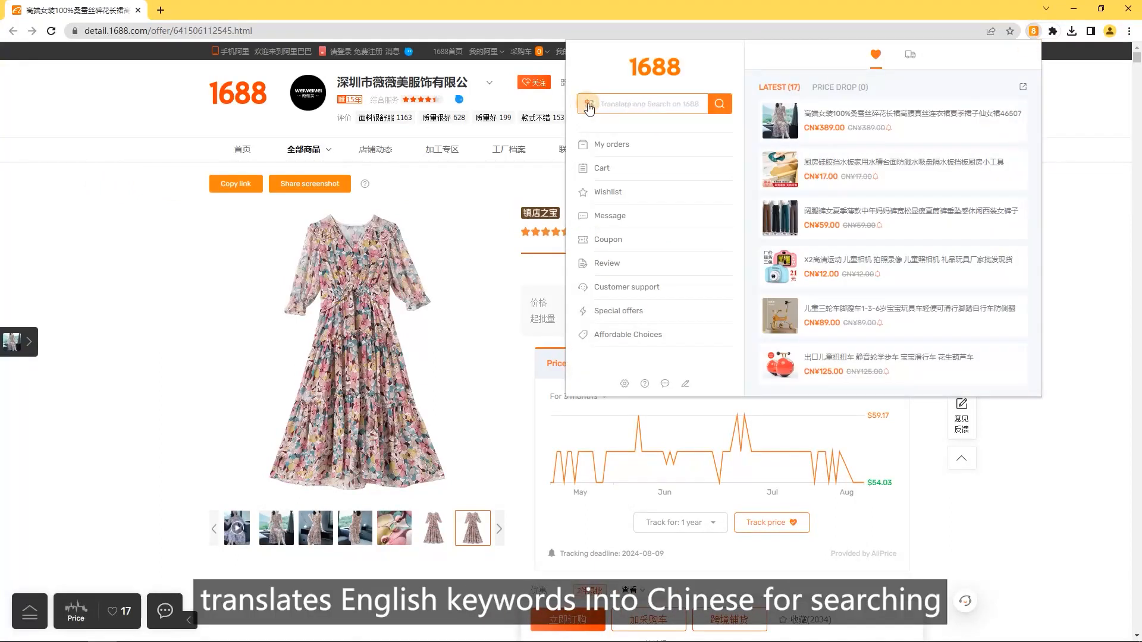
{"action": "type", "text": "dre"}
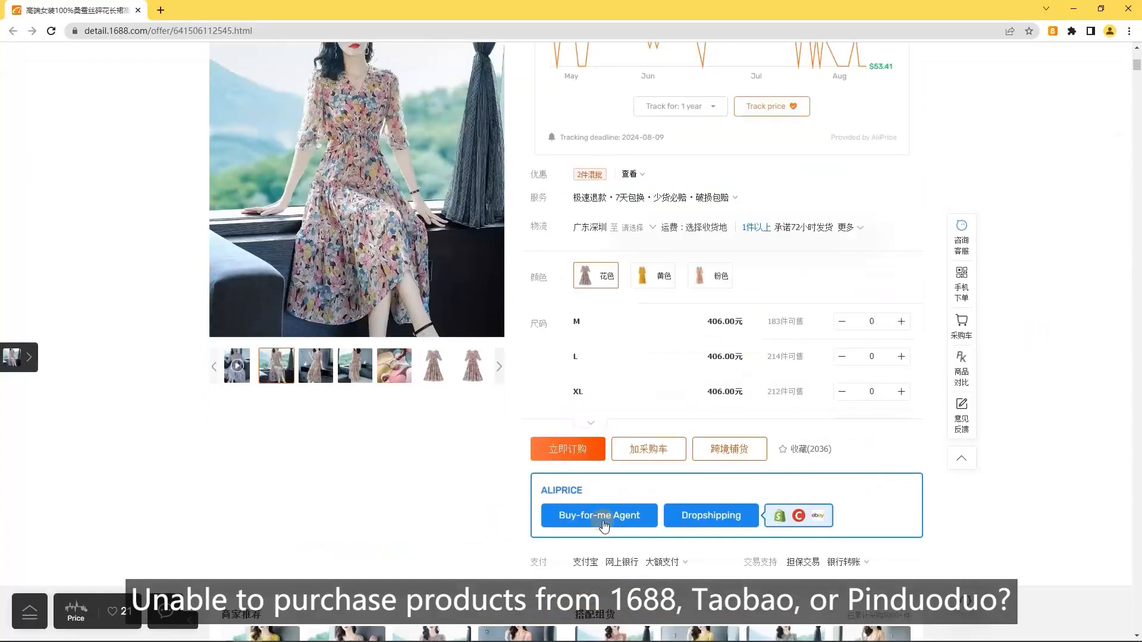
On the Buy-for-me Agent page, add the floral dress with size M ×2 and L ×1 to the cart
{"action": "left_click", "coordinate": [598, 516]}
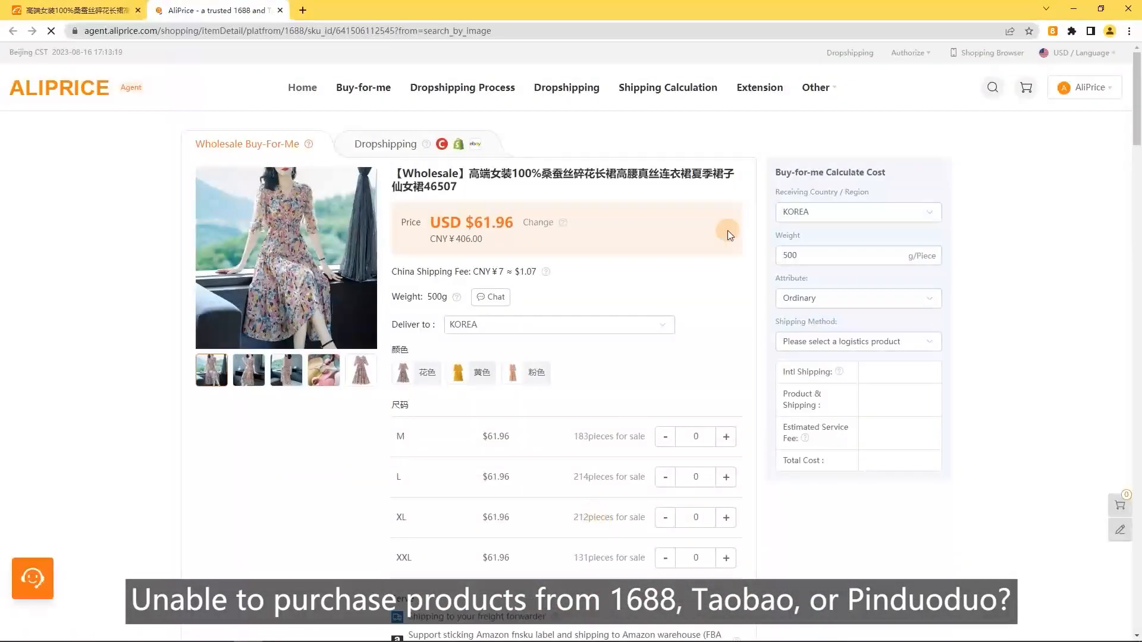
{"action": "left_click", "coordinate": [857, 341]}
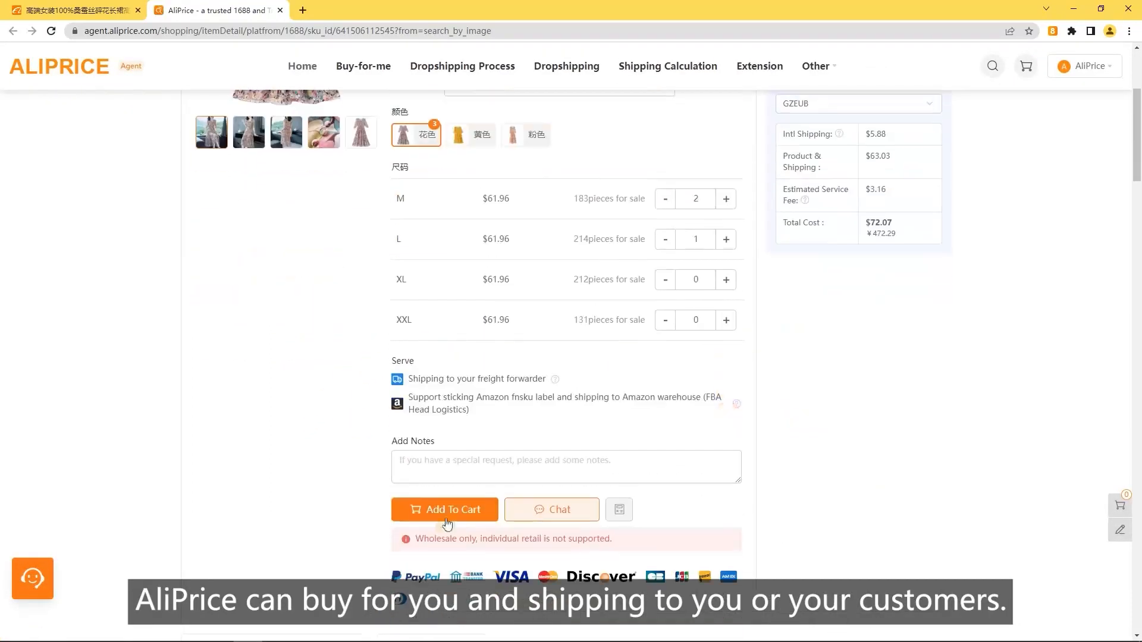
{"action": "left_click", "coordinate": [444, 510]}
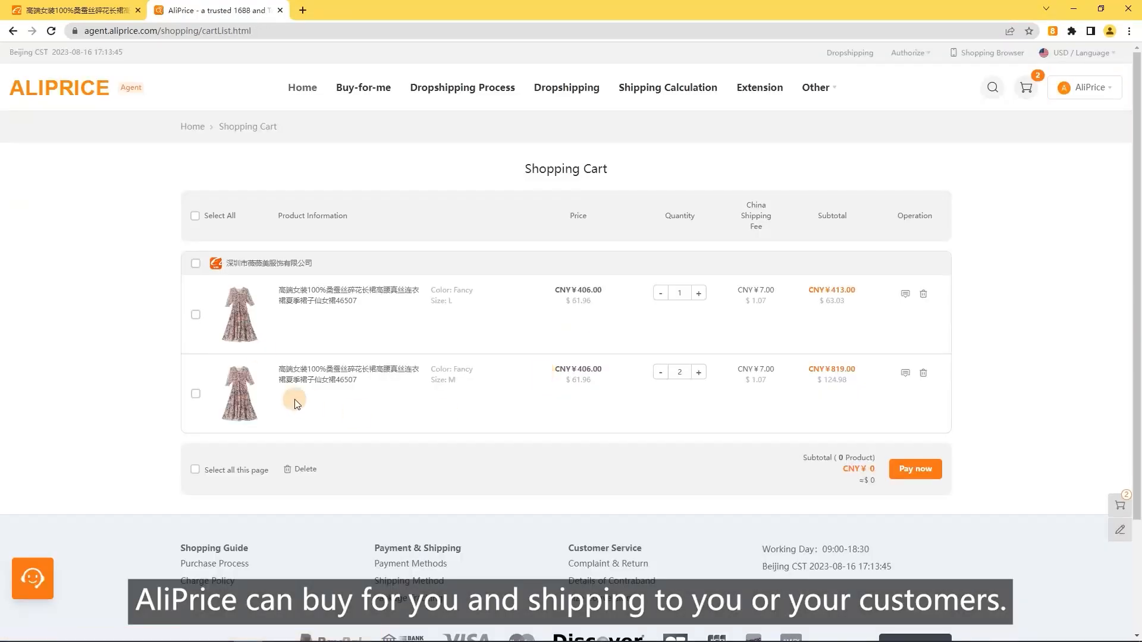
{"action": "left_click", "coordinate": [915, 469]}
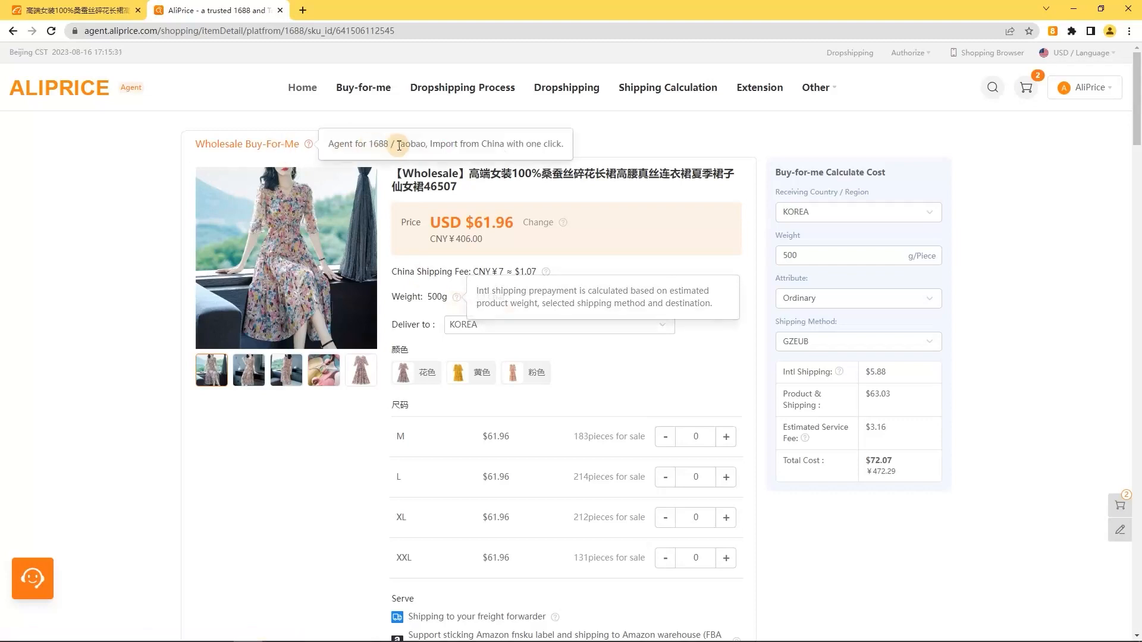
Add the dress to the dropshipping wishlist via List It Now and view a wishlist listing's pictures
{"action": "left_click", "coordinate": [385, 190]}
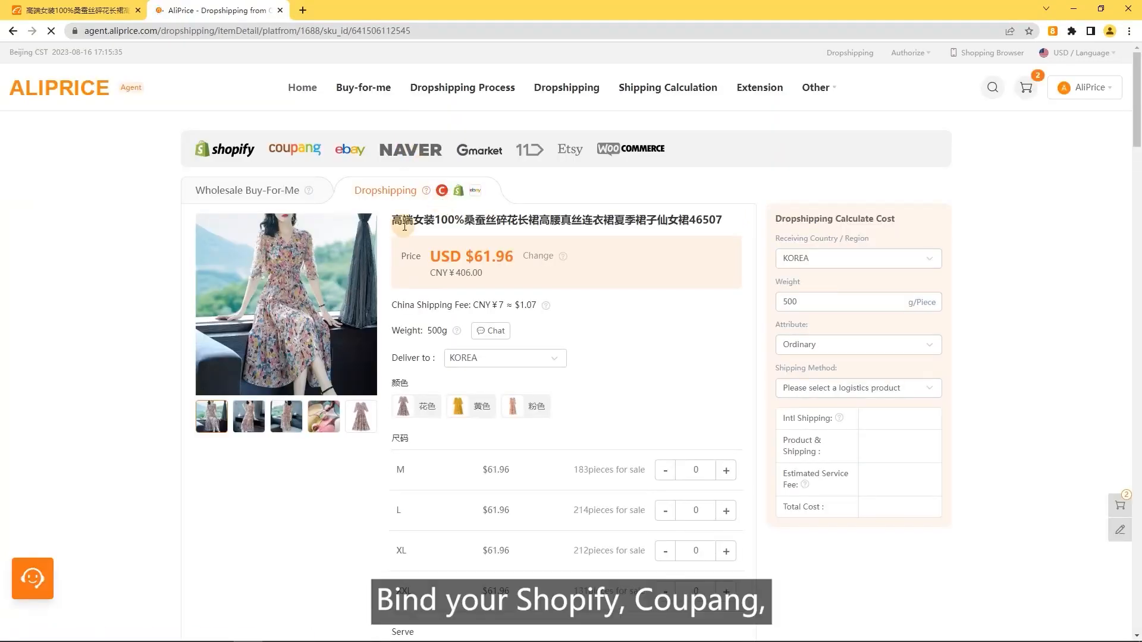
{"action": "left_click", "coordinate": [539, 451]}
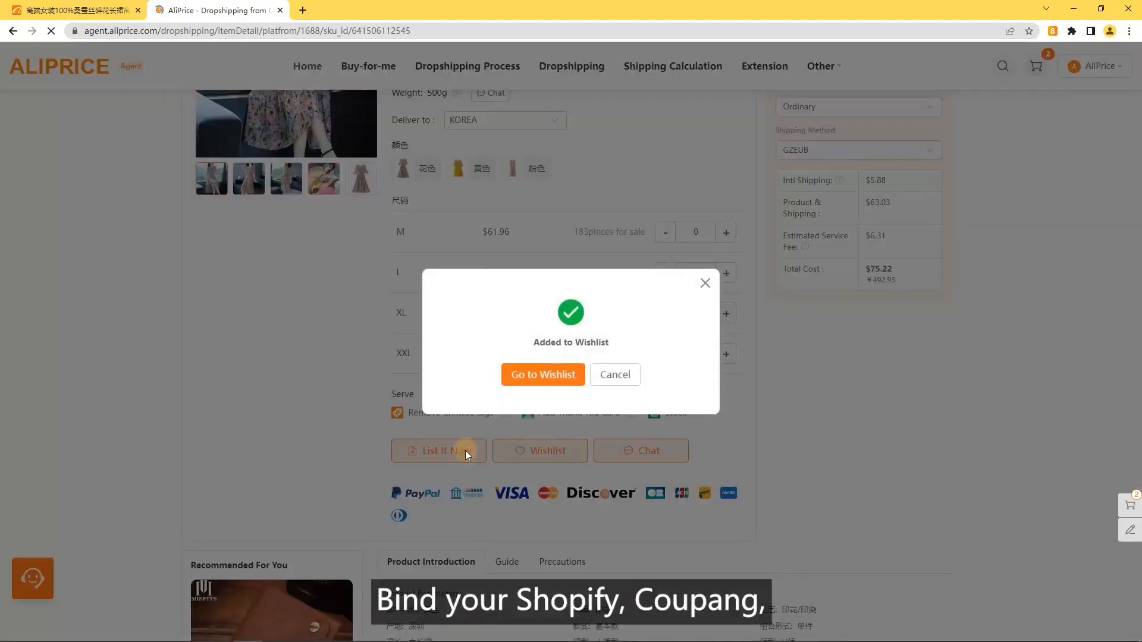
{"action": "left_click", "coordinate": [542, 374]}
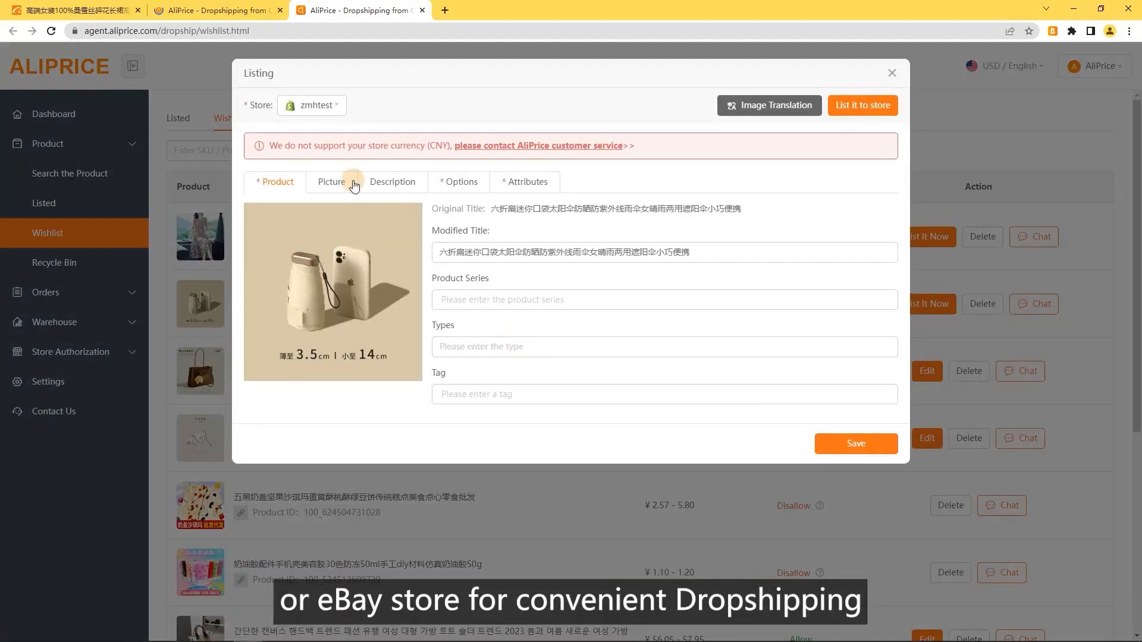
{"action": "left_click", "coordinate": [523, 181]}
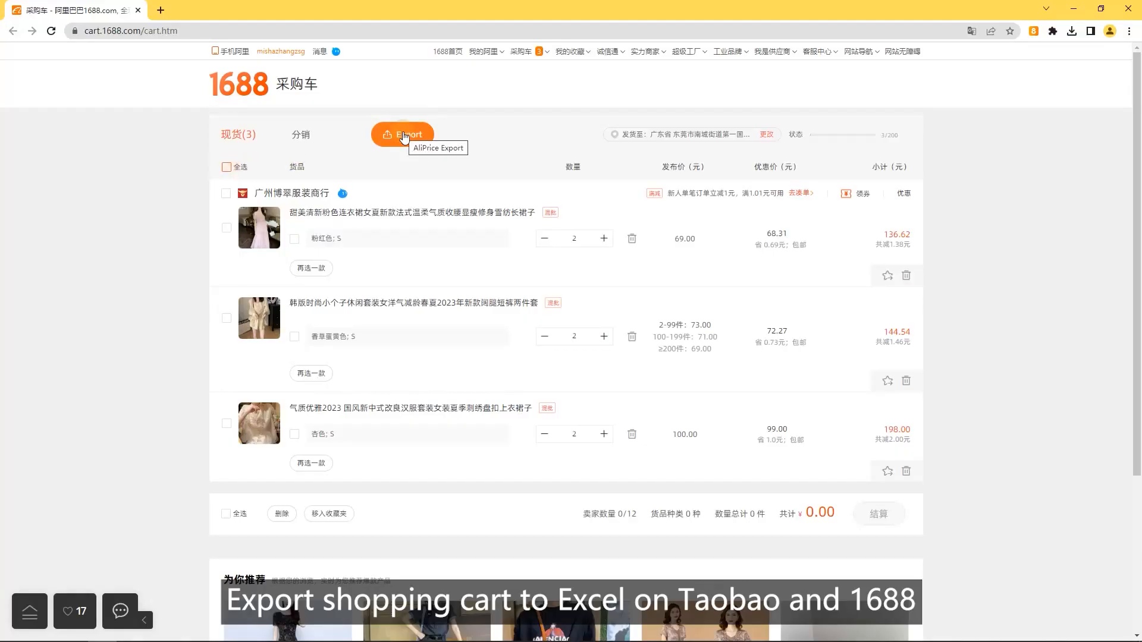
Select all three cart items (476.16 yuan total) and export them with AliPrice
{"action": "left_click", "coordinate": [226, 167]}
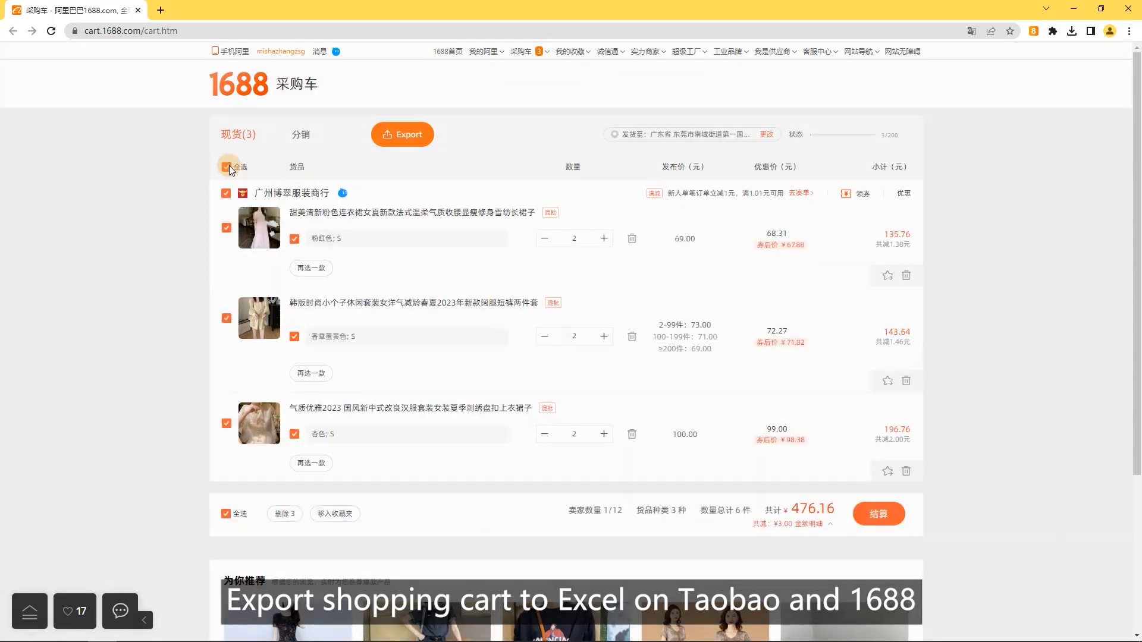
{"action": "left_click", "coordinate": [402, 134]}
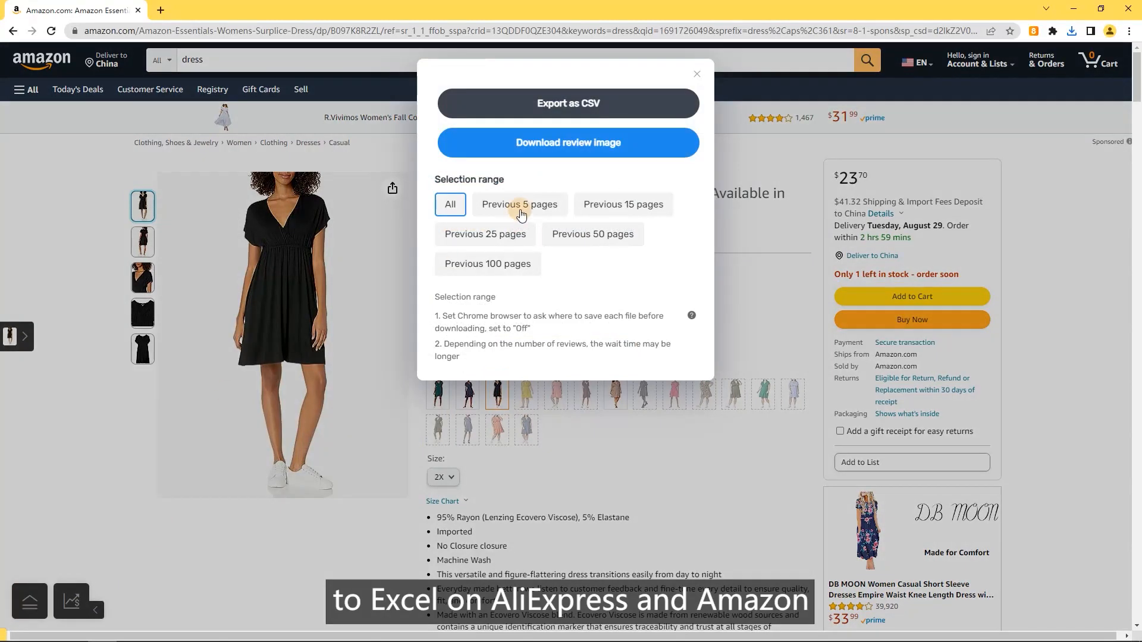
Export the dress reviews for the previous 5 pages, then copy the 1688 dress's link
{"action": "left_click", "coordinate": [519, 205]}
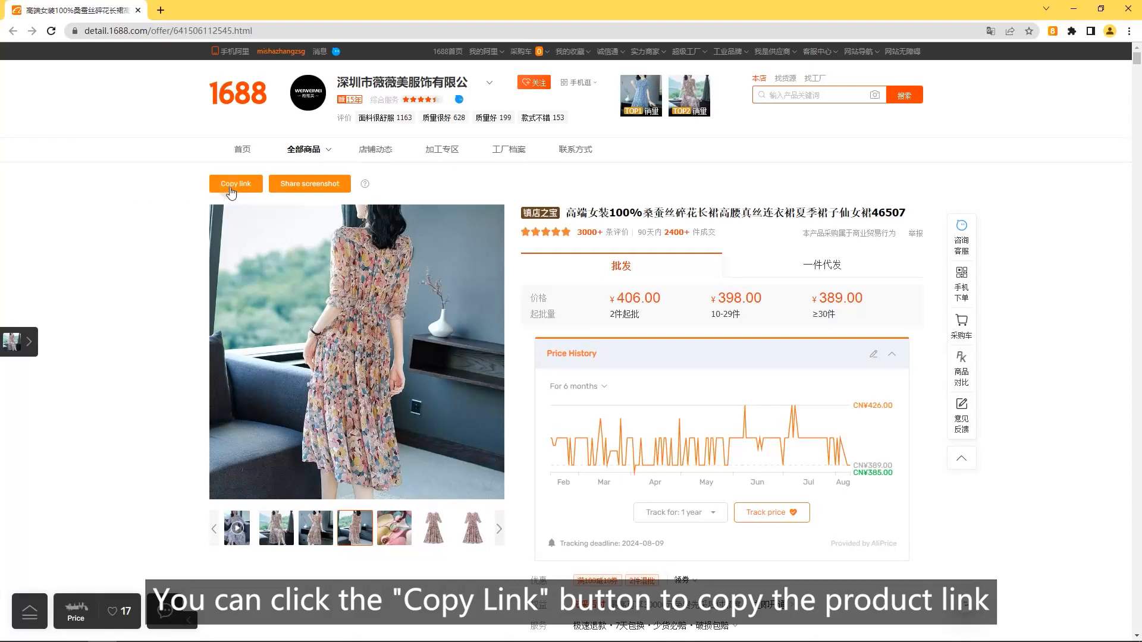
{"action": "left_click", "coordinate": [236, 183]}
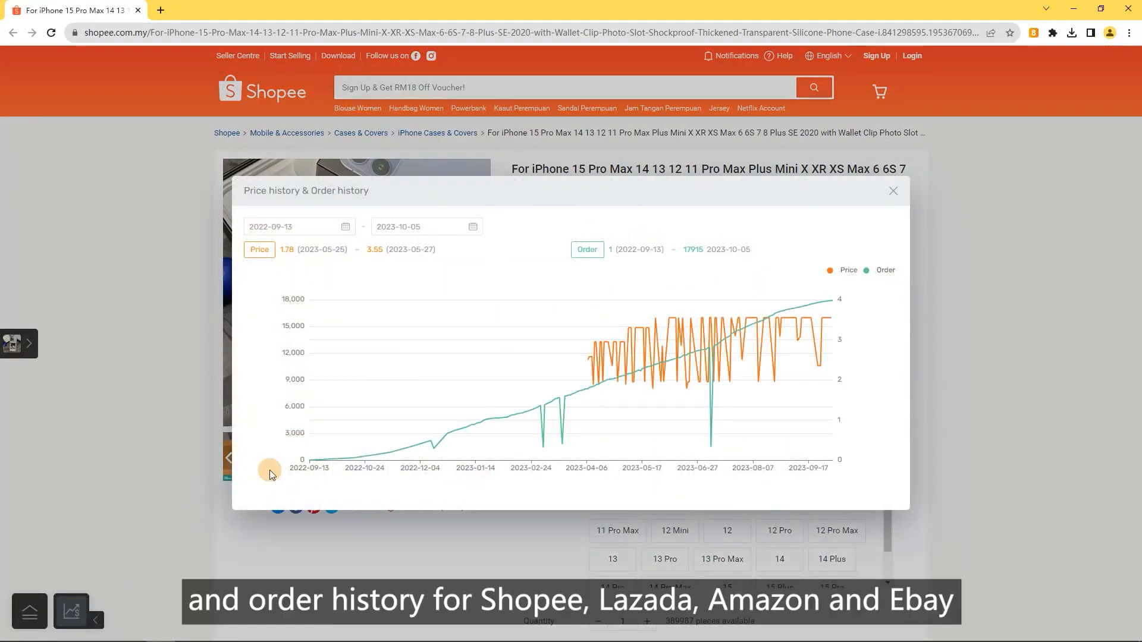
{"action": "mouse_move", "coordinate": [620, 384]}
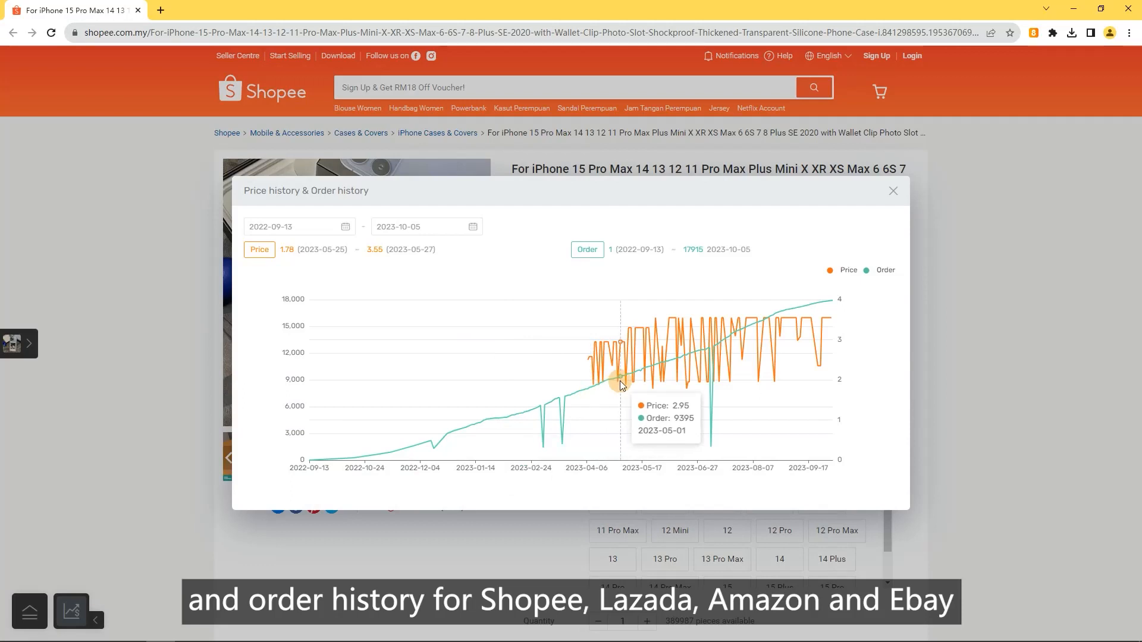
{"action": "mouse_move", "coordinate": [831, 343]}
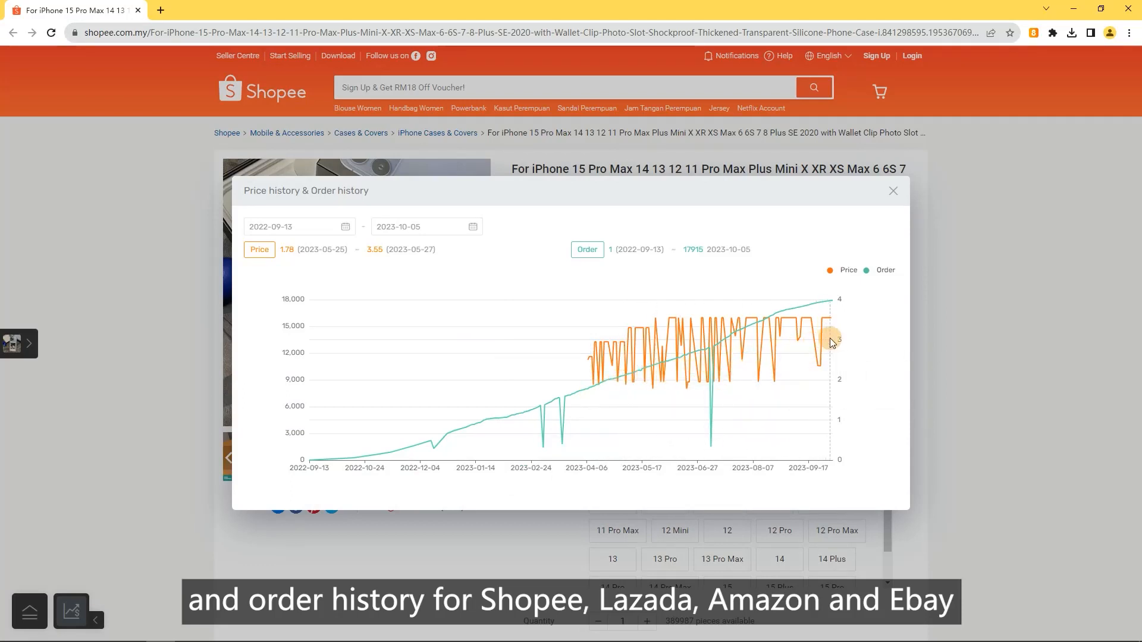